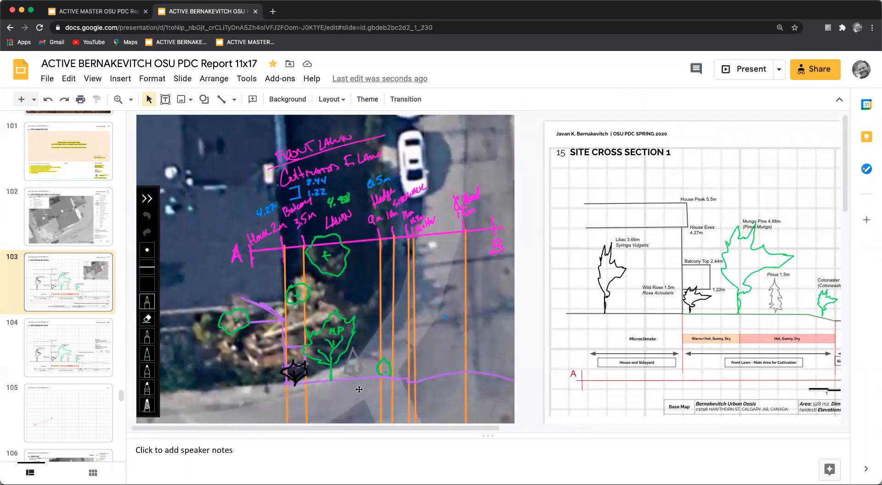
mouse_move(353, 269)
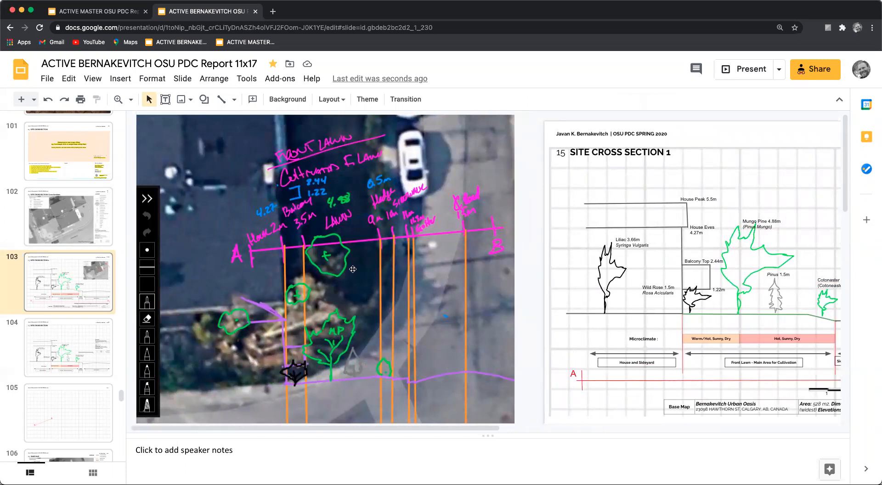
mouse_move(344, 315)
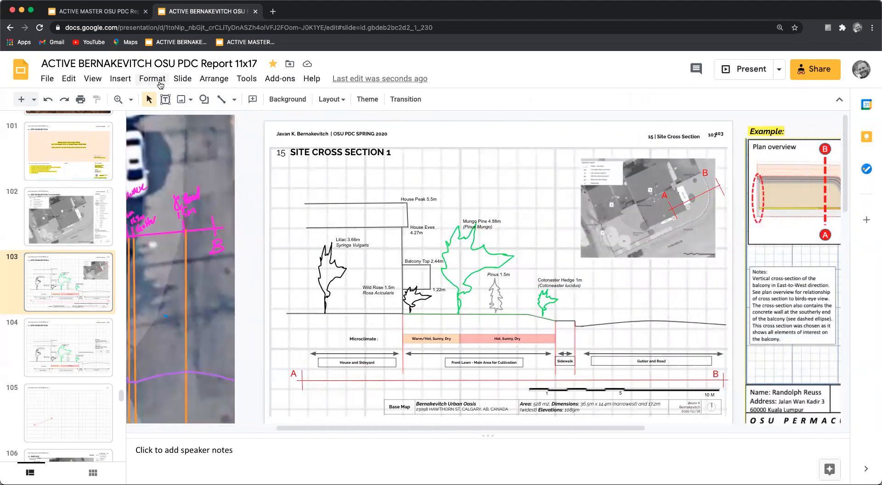
Enter the theme master editor at the Grid Close up layout.
click(182, 78)
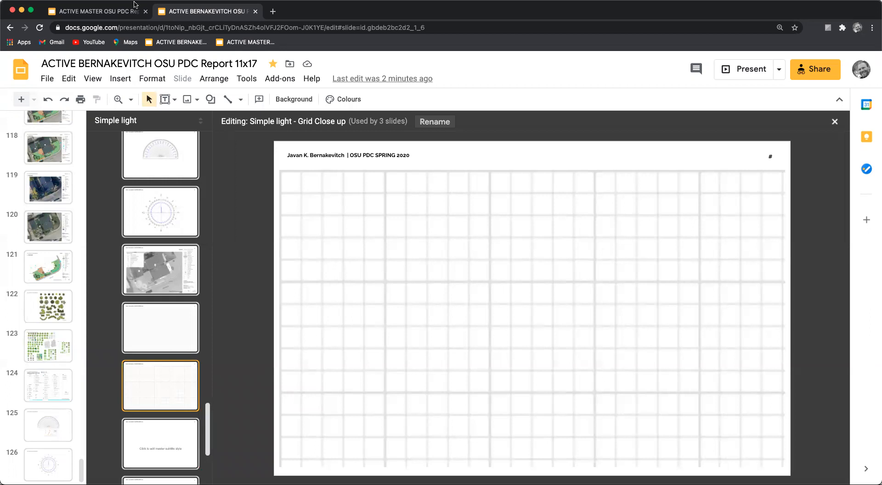
click(96, 11)
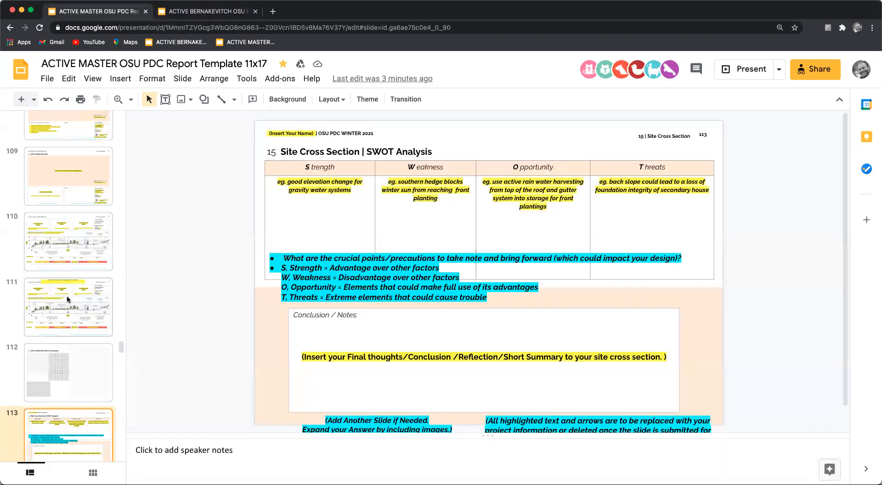
click(68, 351)
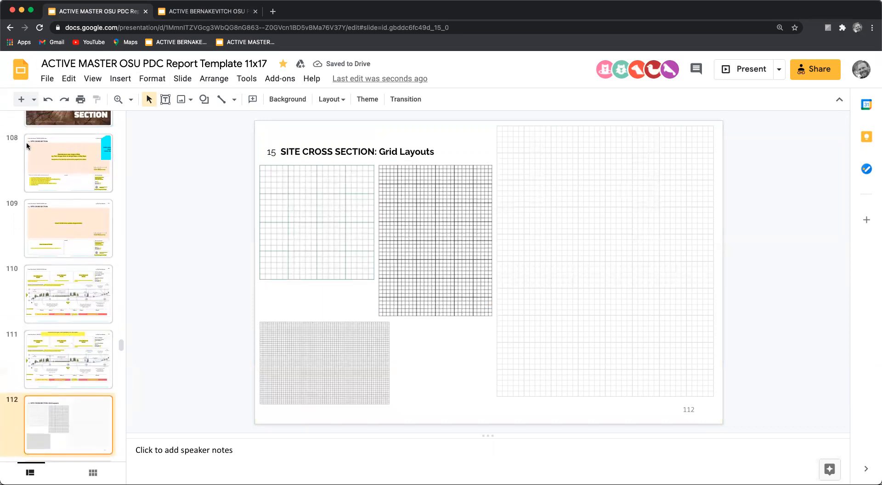
mouse_move(498, 226)
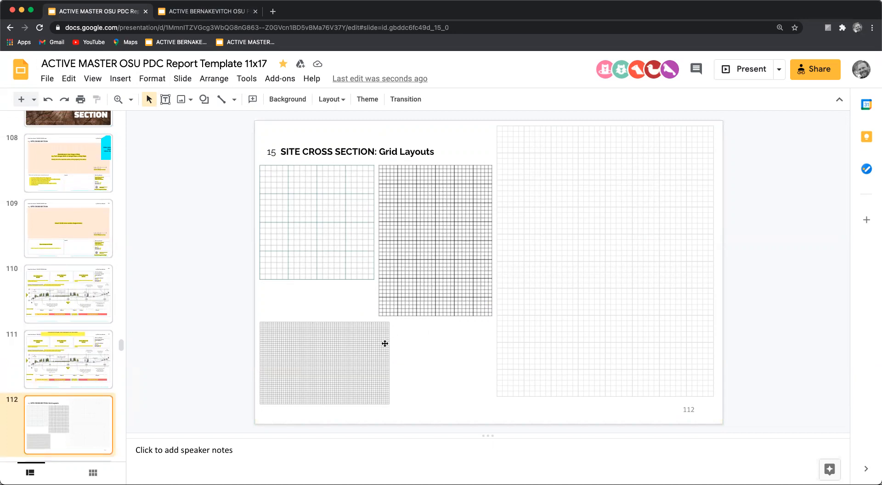
click(604, 259)
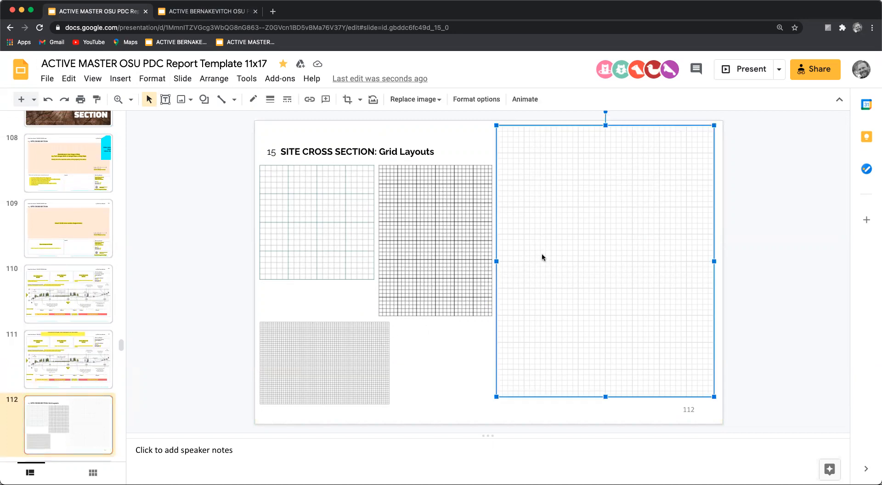
mouse_move(202, 332)
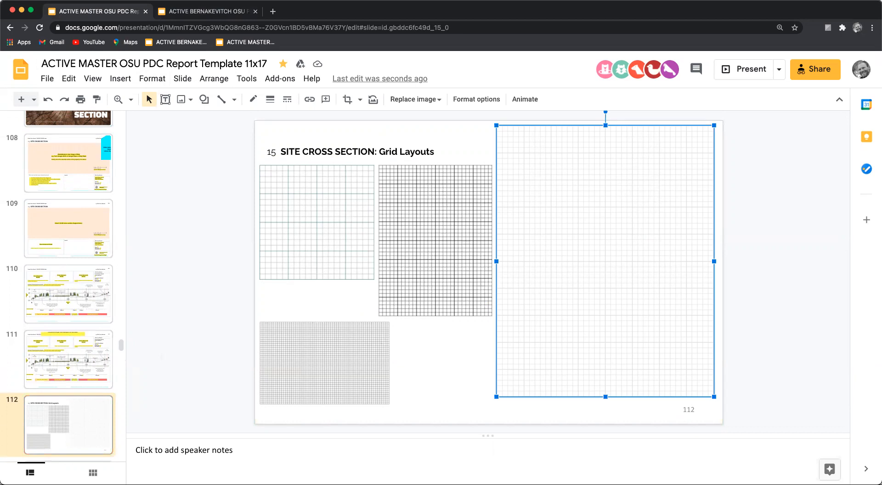
click(206, 11)
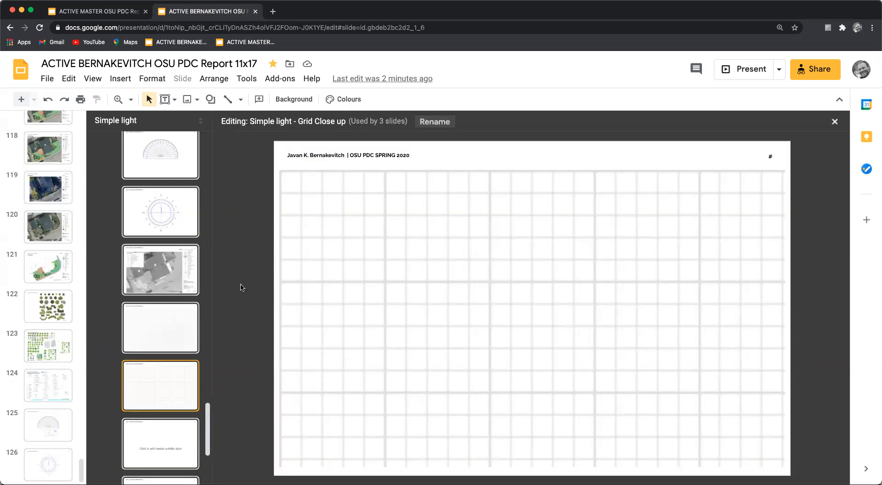
Exit the layout editor back to the Site Cross Section 1 slide.
click(160, 269)
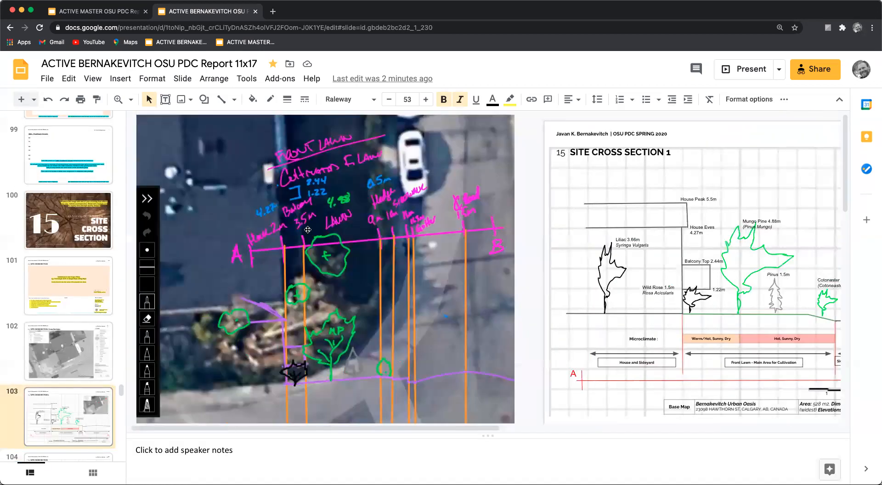
mouse_move(246, 255)
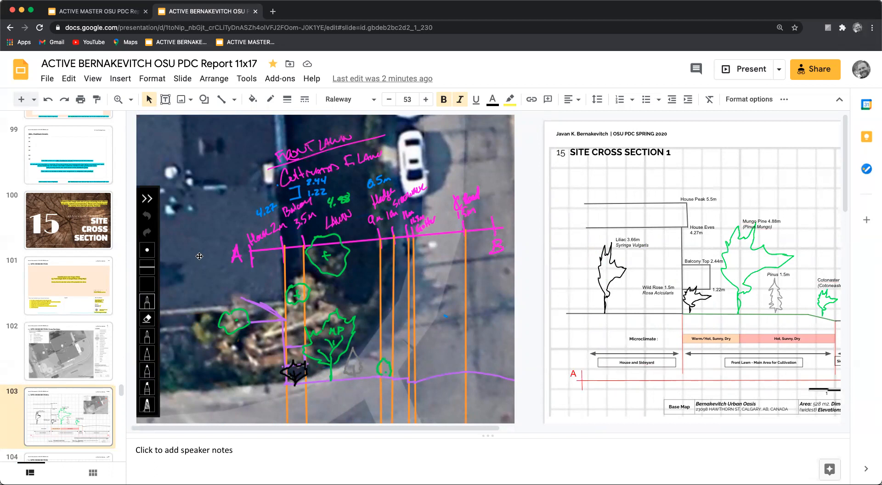
mouse_move(237, 244)
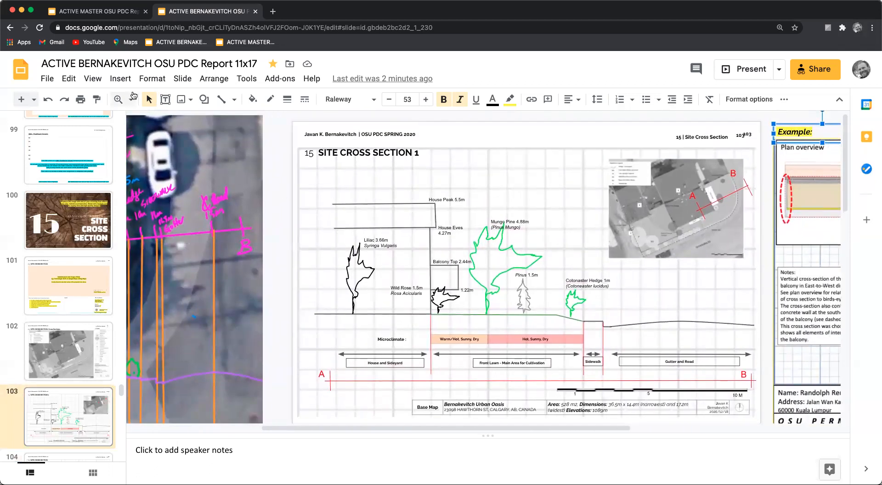
Resize the Title slide 5 layout's grid image to a smaller square and leave the editor.
click(182, 78)
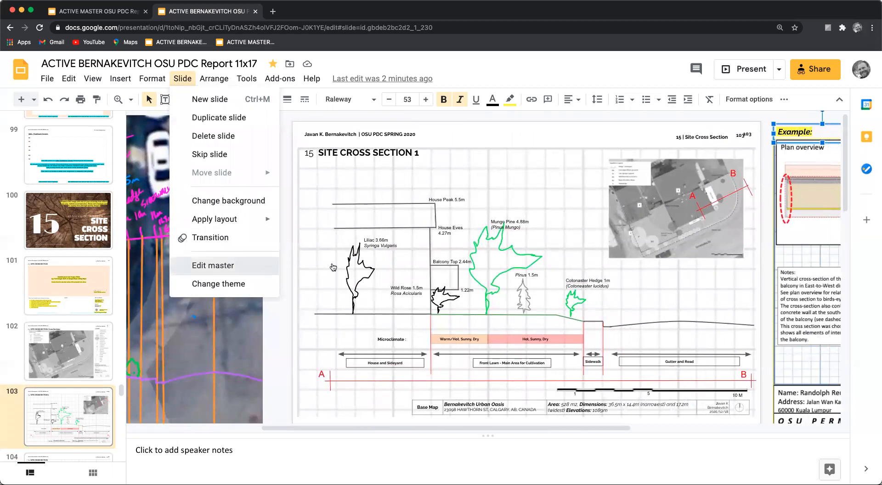
click(213, 265)
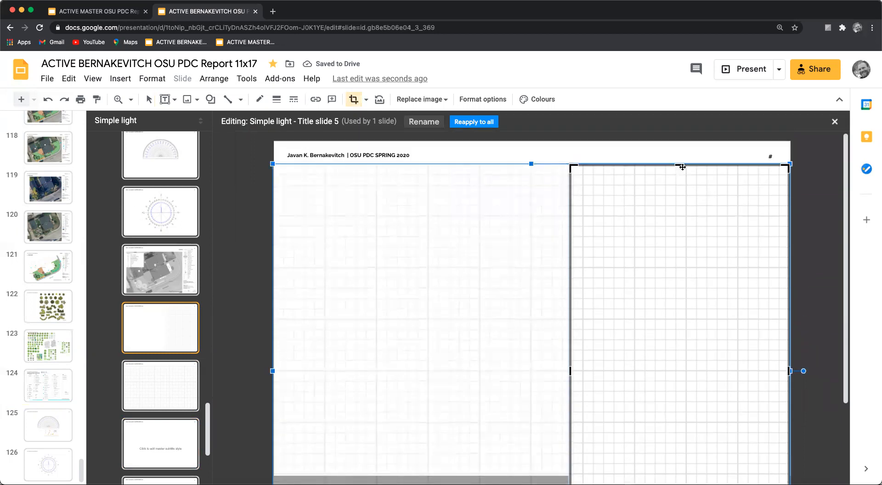
drag(681, 165, 681, 359)
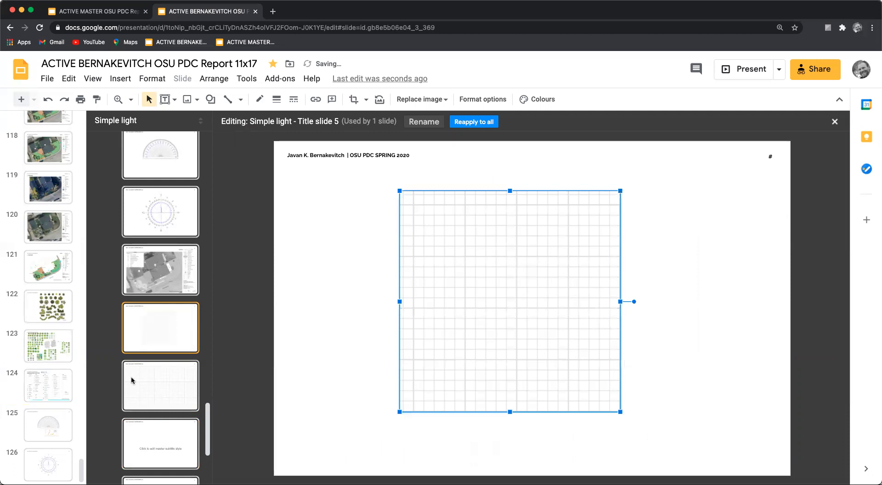
click(160, 386)
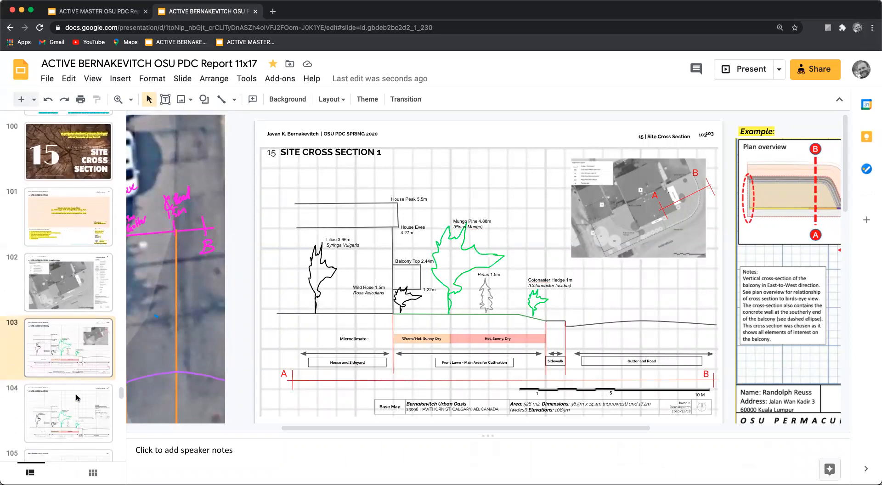
Apply the grid layout to slide 103 from its filmstrip context menu.
right_click(69, 282)
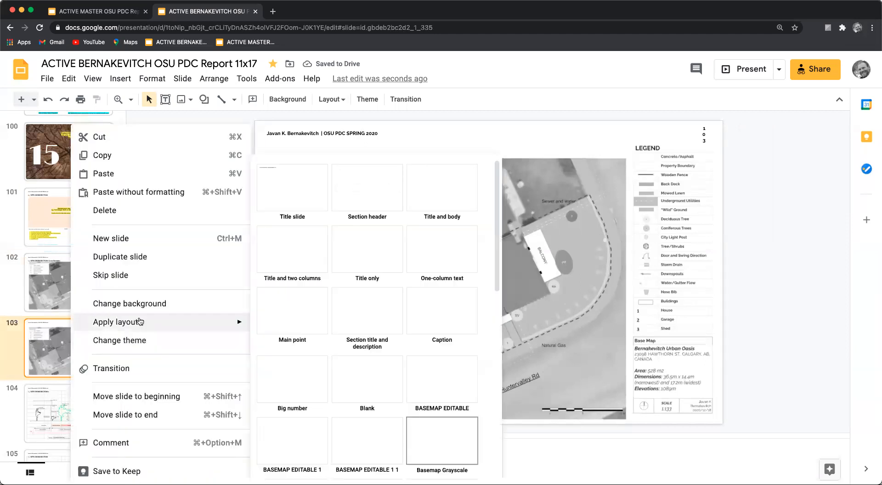
scroll(down, 3)
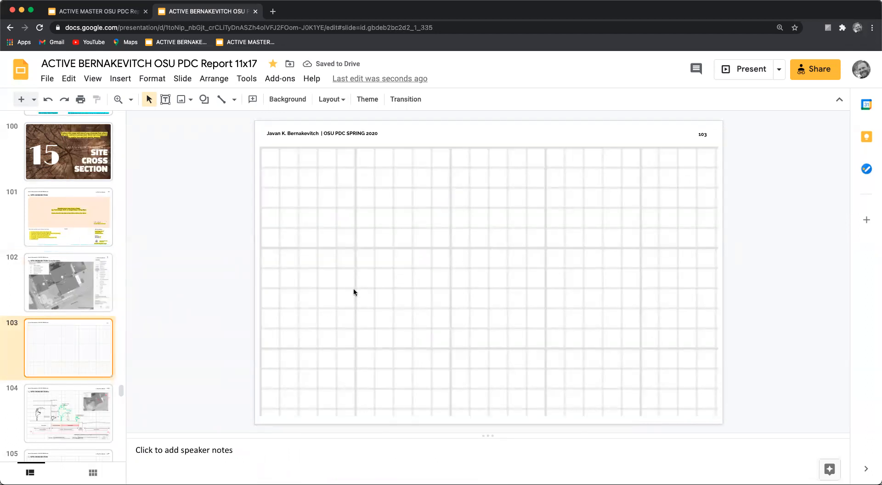
mouse_move(72, 355)
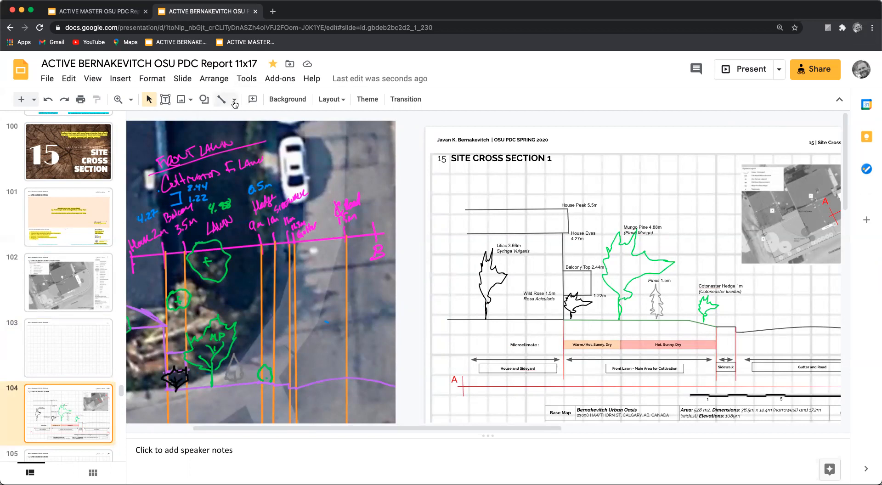
Arm the Line tool and switch to the empty grid slide 103.
click(235, 99)
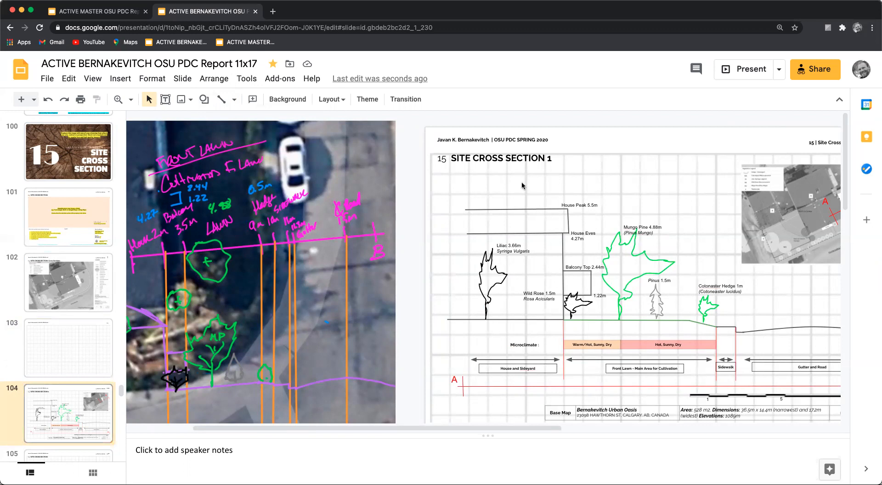
mouse_move(824, 227)
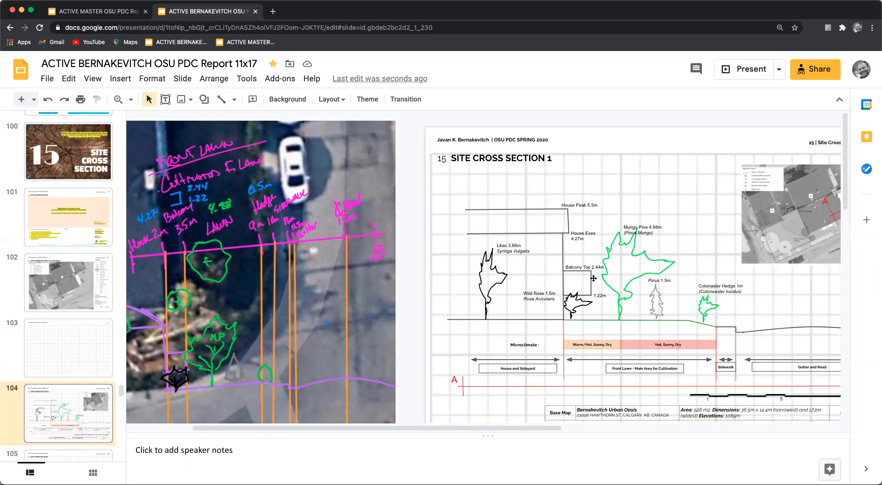
click(68, 348)
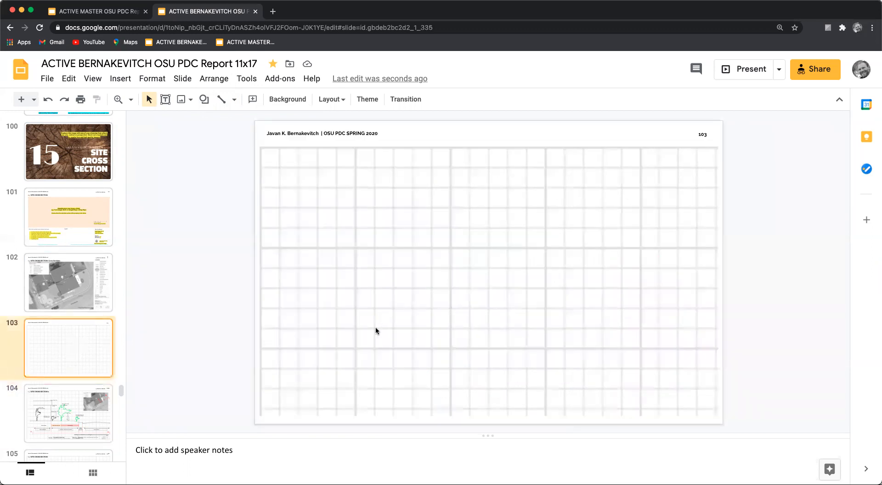
mouse_move(209, 94)
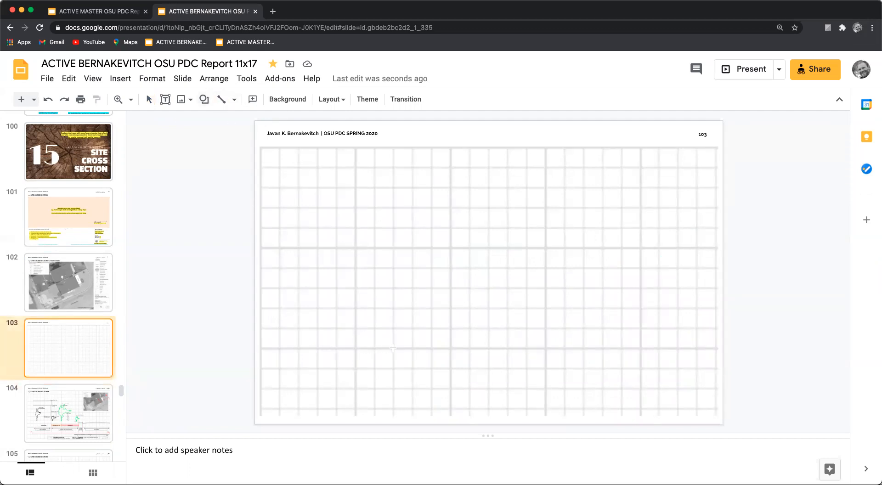
Draw a vertical wall line near the centre of slide 103, then check the cross-section slide.
drag(394, 263, 394, 348)
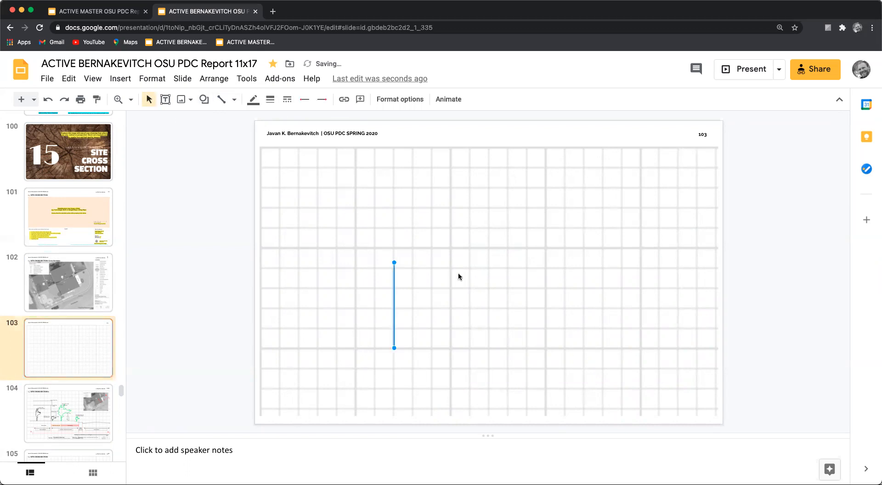
click(68, 414)
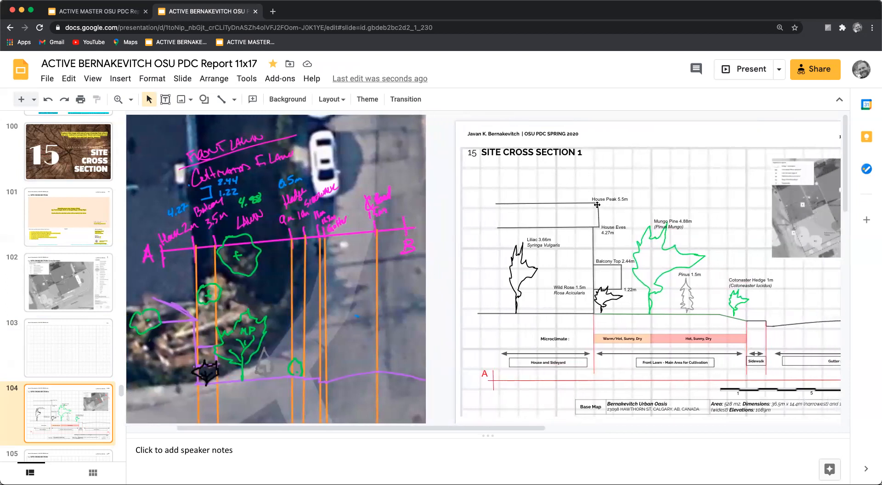
mouse_move(630, 213)
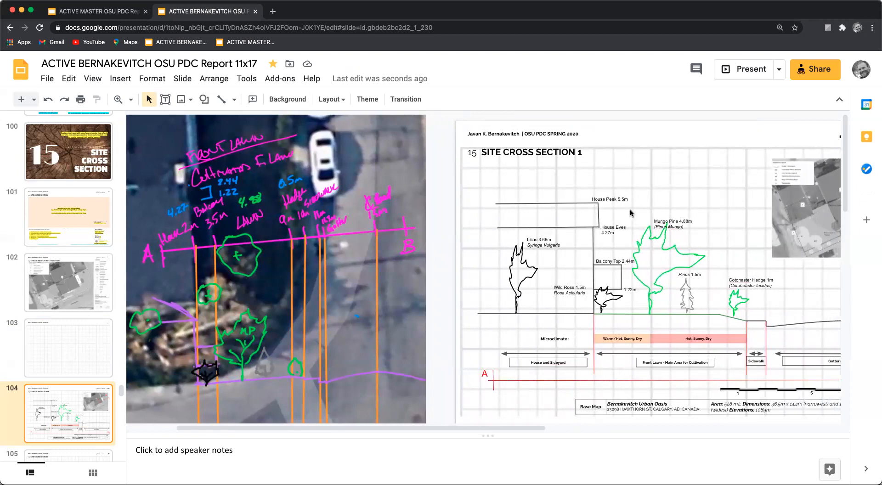
mouse_move(593, 217)
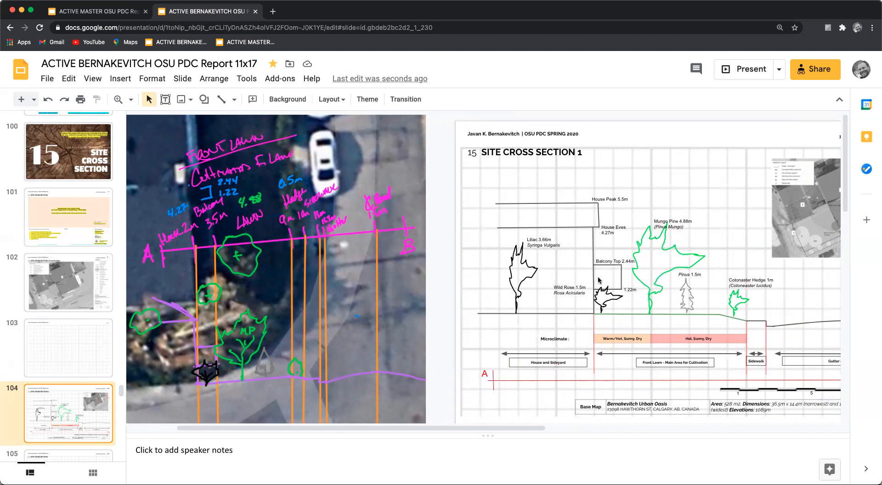
mouse_move(222, 187)
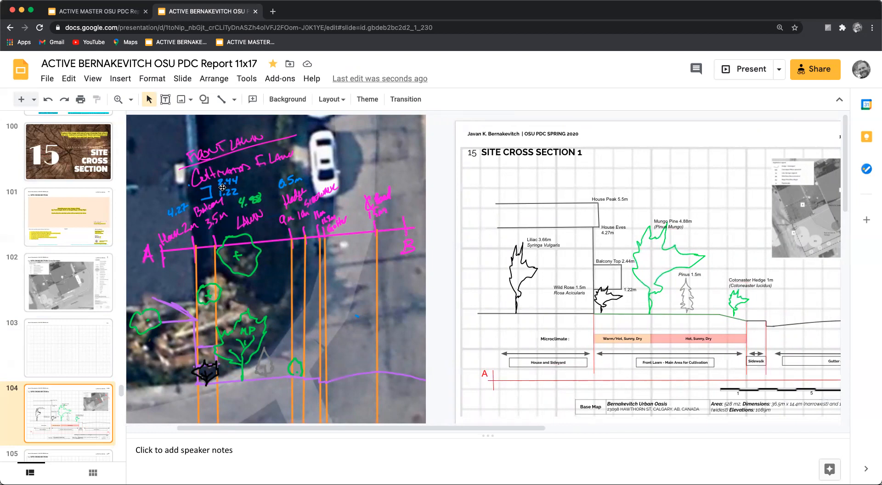
mouse_move(575, 296)
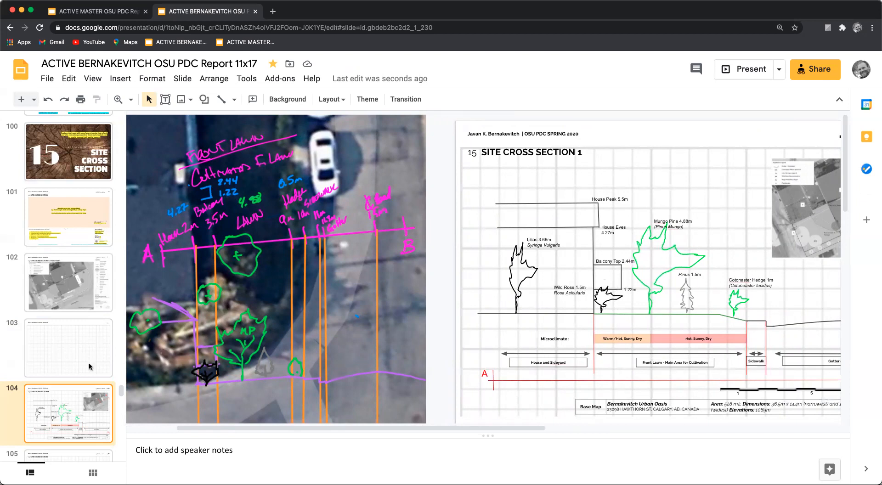
Draw two short horizontal lines branching right from the wall line on slide 103.
click(67, 347)
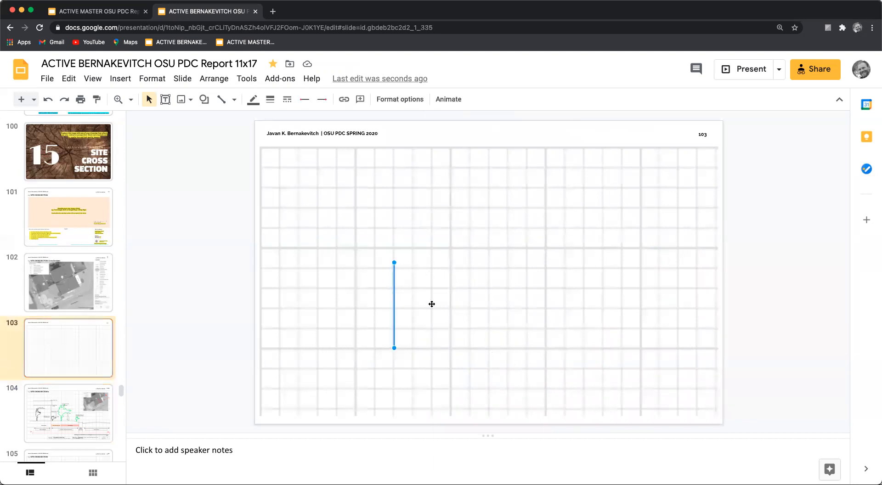
mouse_move(270, 99)
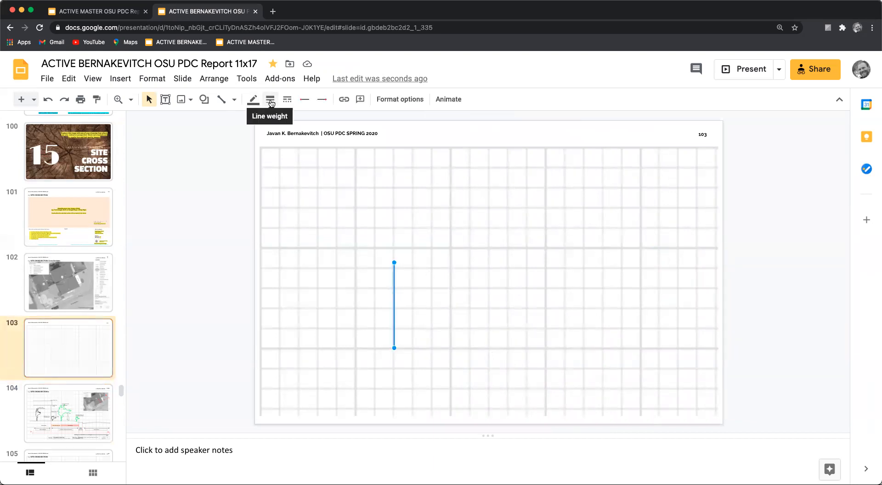
click(488, 280)
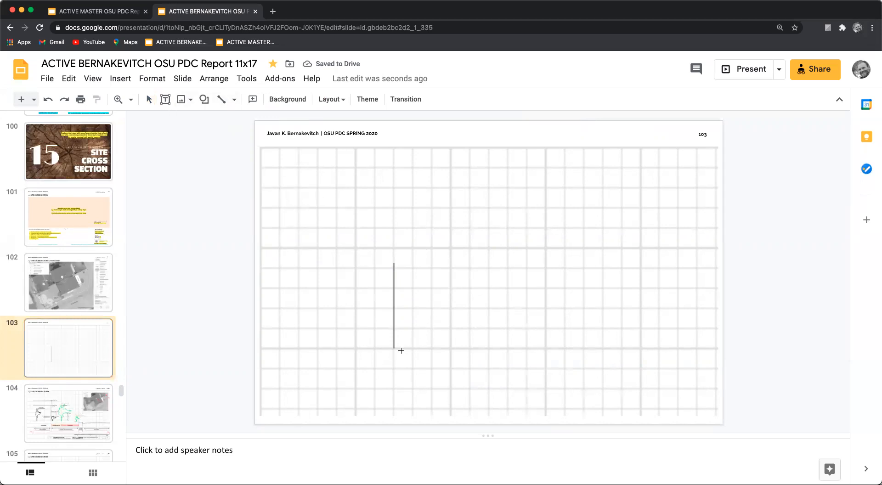
mouse_move(394, 326)
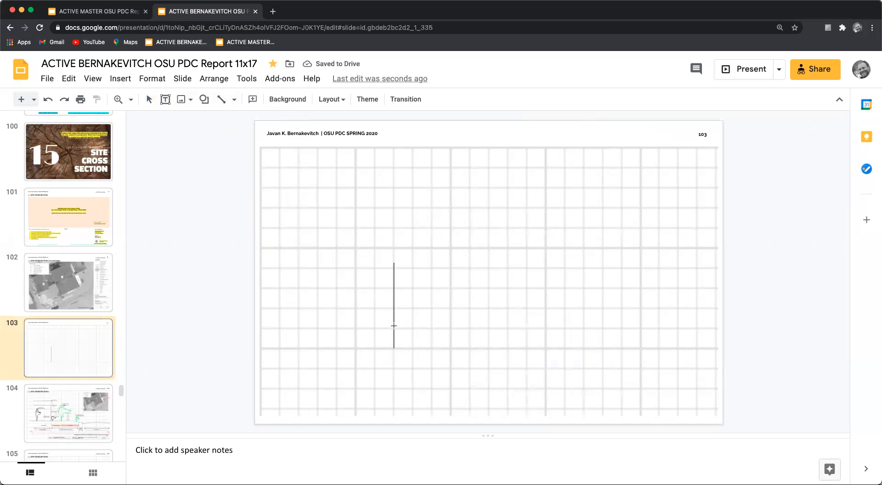
drag(394, 326, 424, 326)
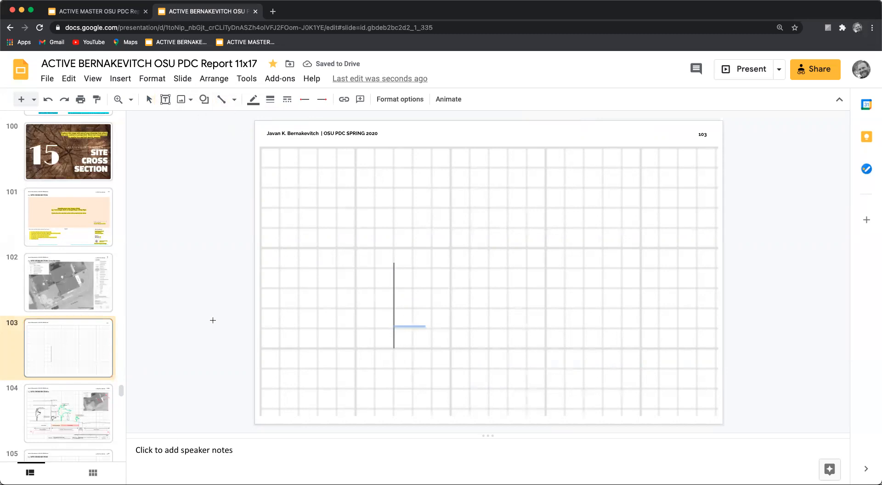
click(68, 414)
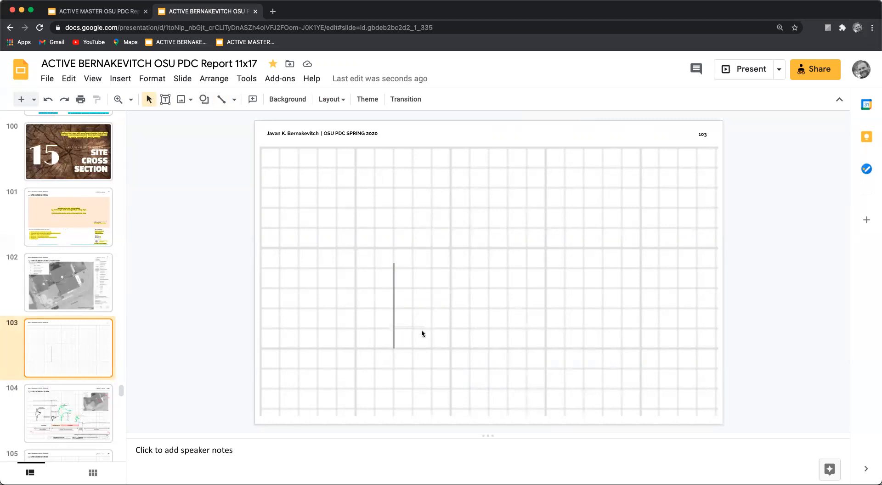
mouse_move(397, 299)
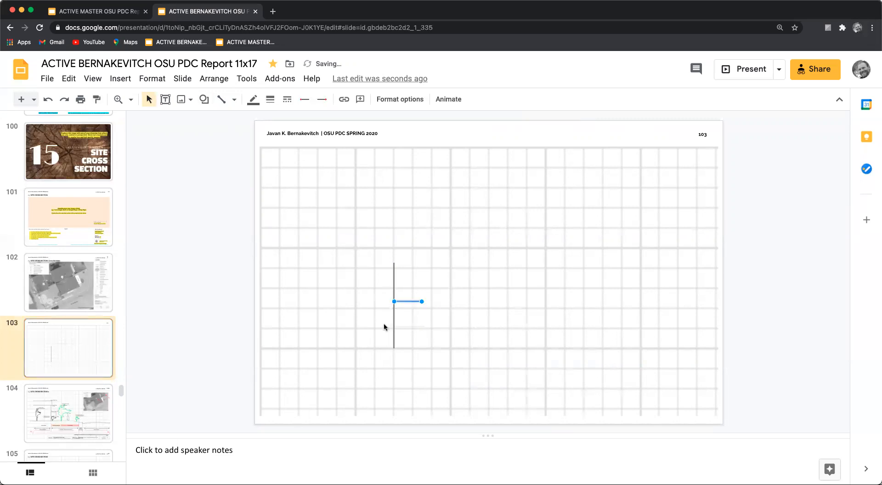
click(232, 145)
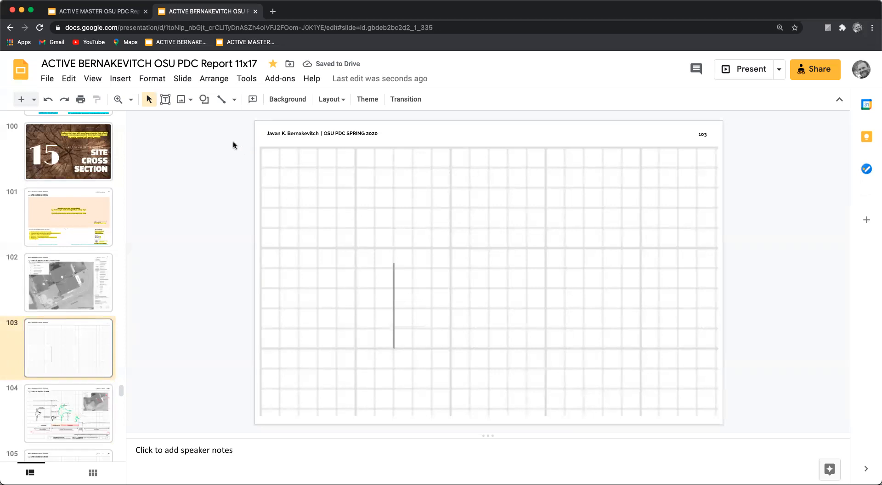
mouse_move(391, 293)
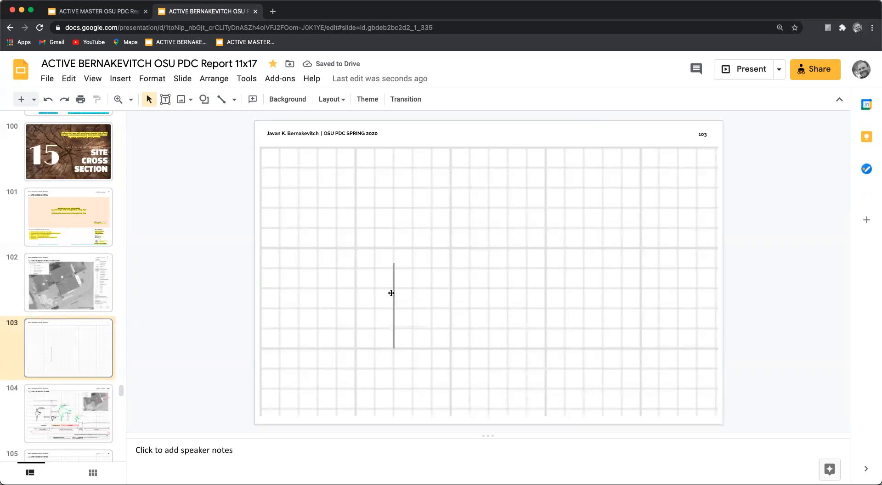
click(393, 304)
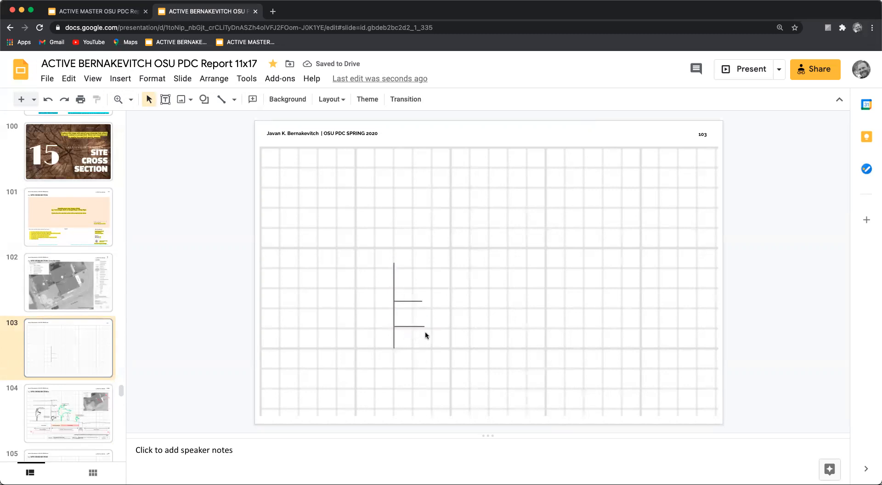
click(409, 326)
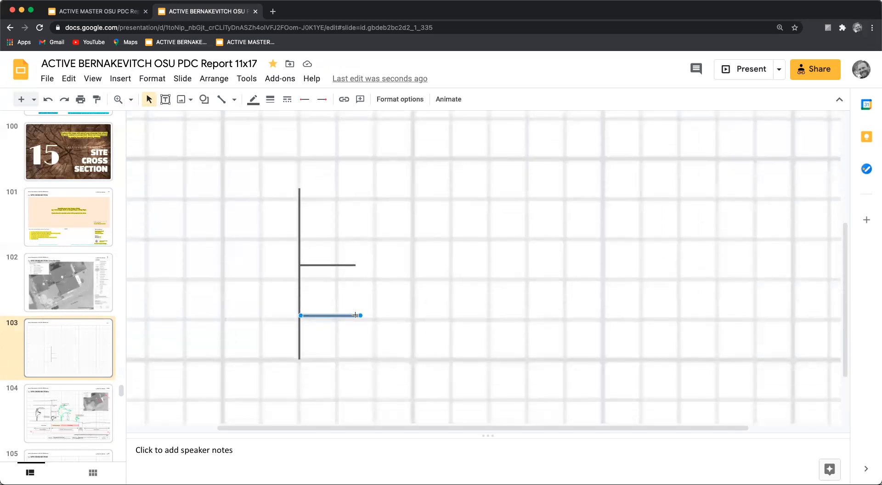
Close the balcony box with a vertical line joining the two horizontal lines.
drag(359, 315, 355, 315)
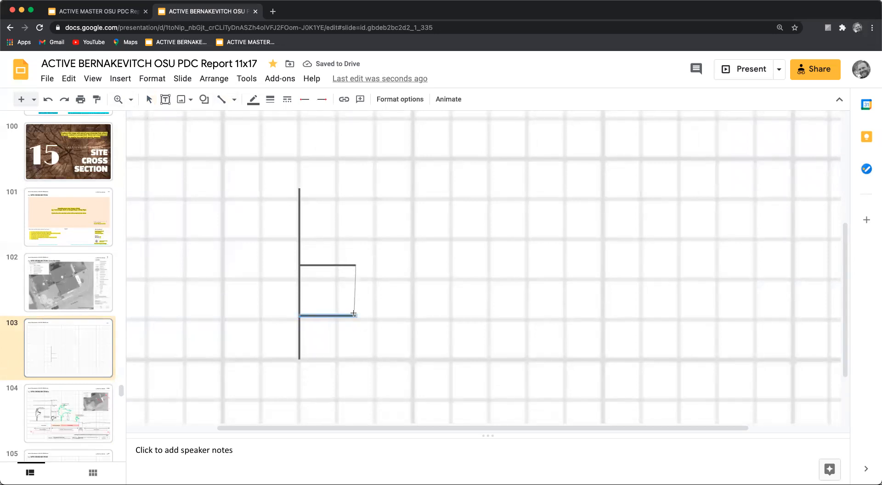
click(377, 324)
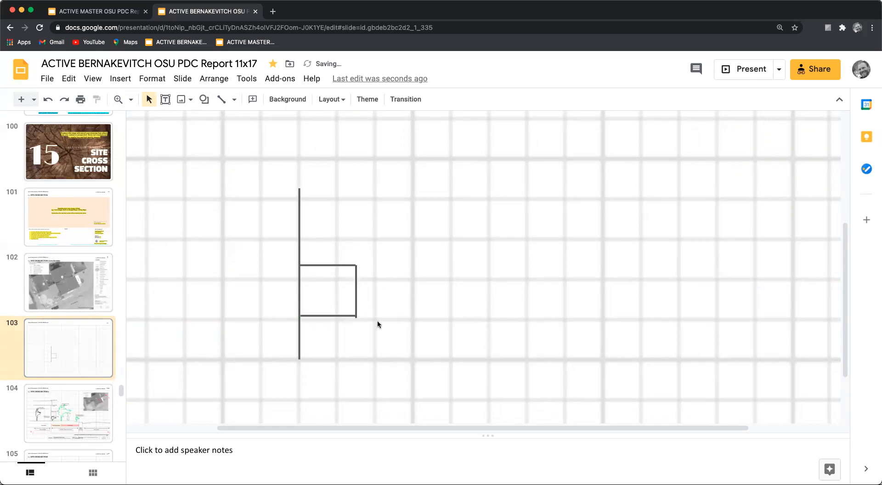
click(356, 291)
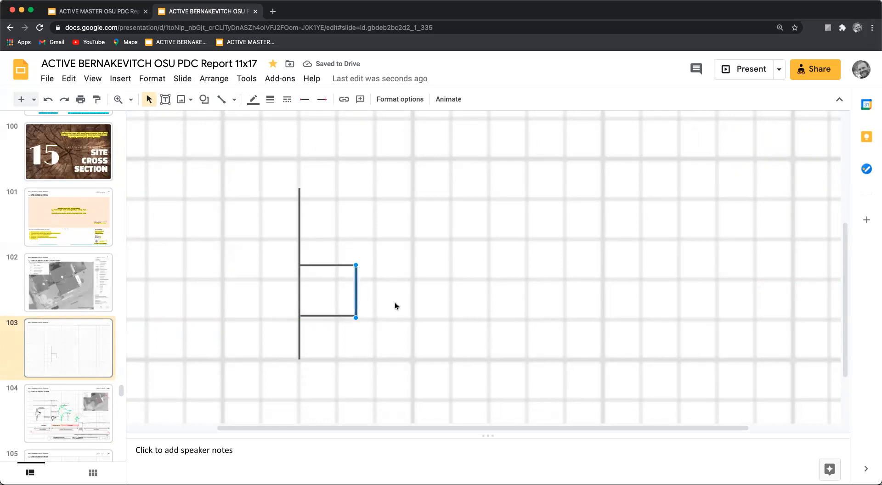
click(490, 324)
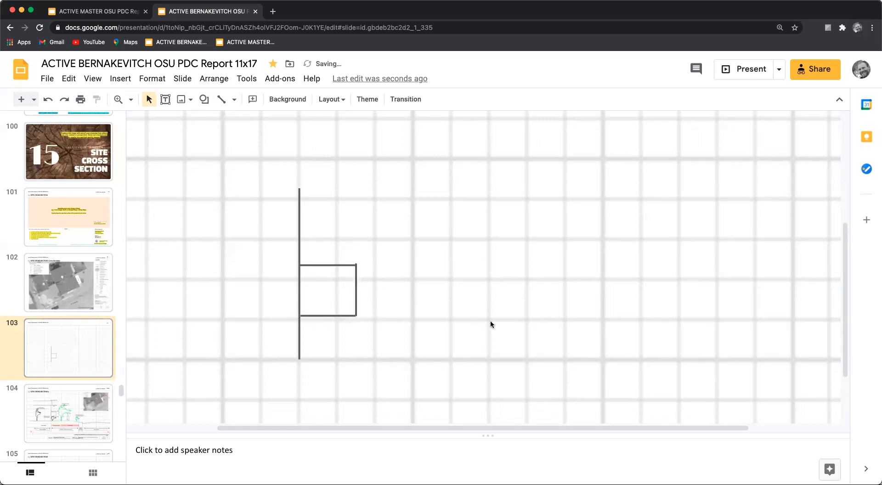
click(355, 289)
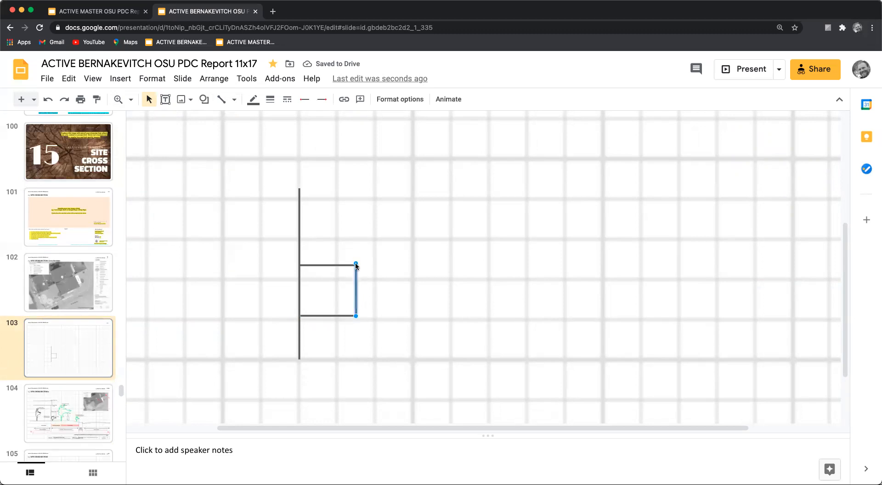
click(378, 268)
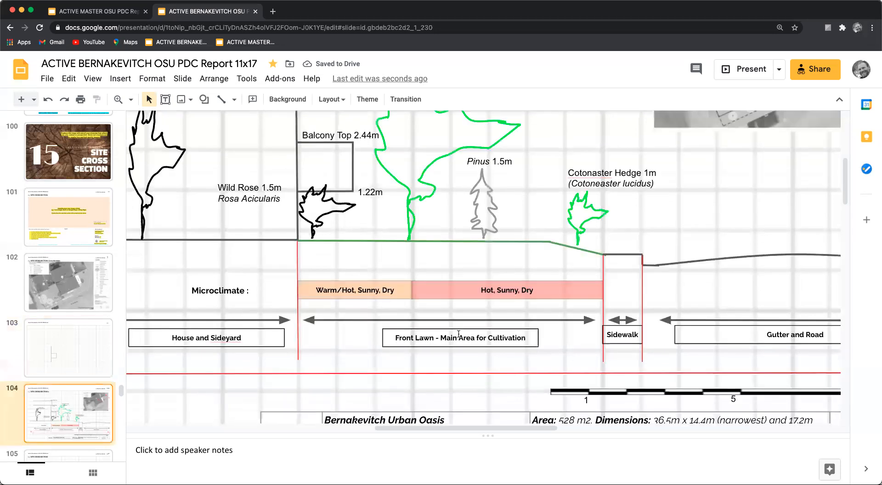
click(131, 99)
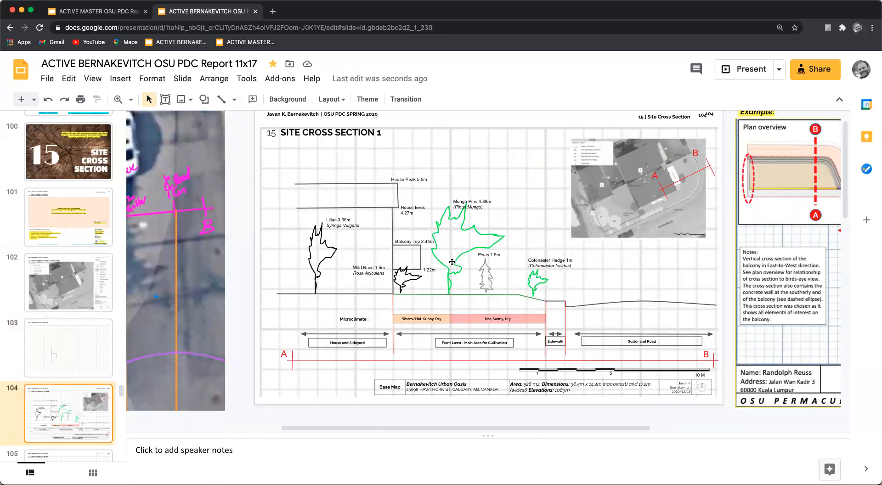
mouse_move(430, 197)
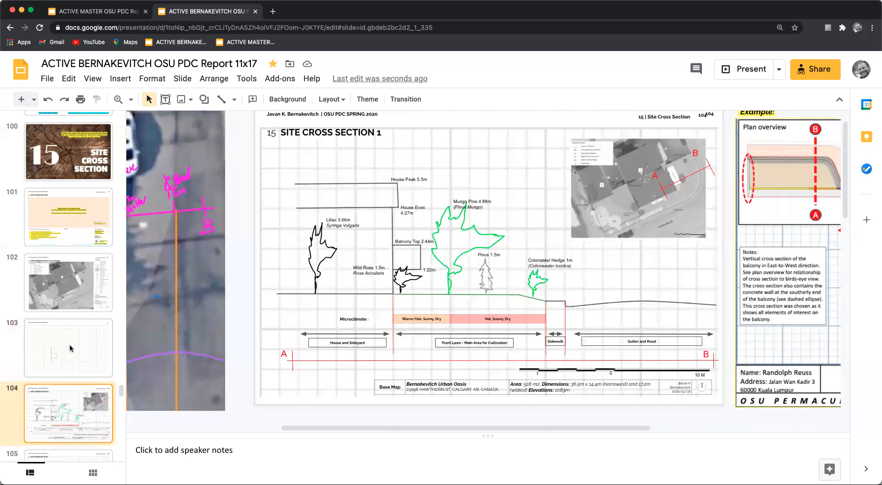
click(67, 348)
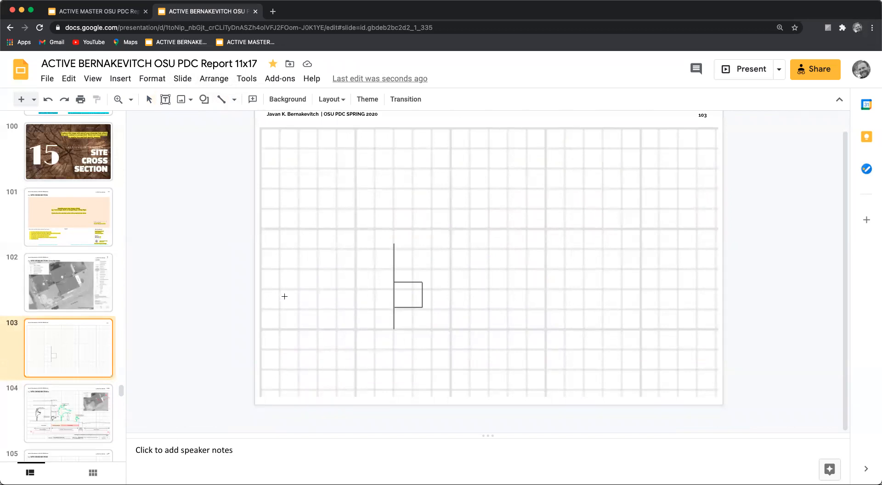
click(69, 414)
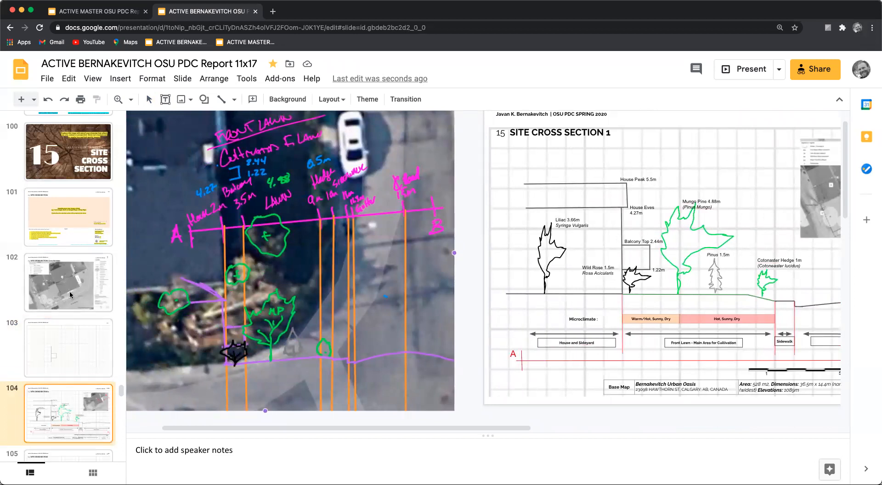
click(68, 347)
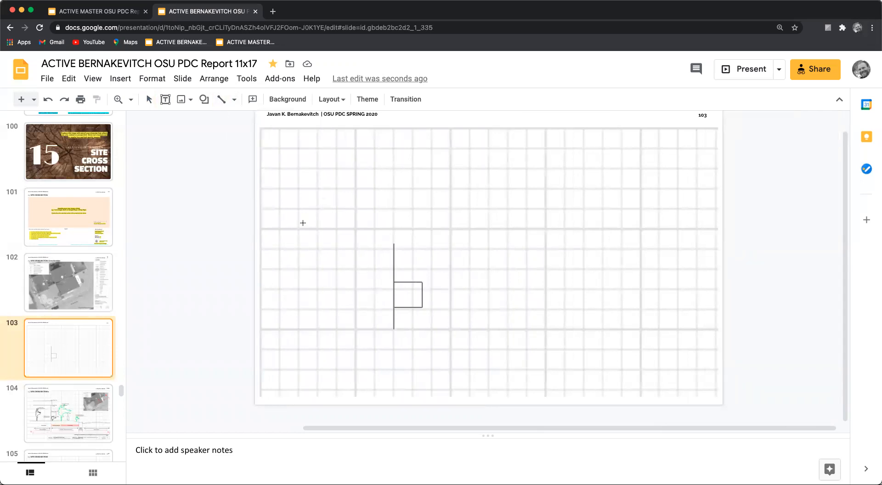
Draw a thicker green ground line running right from the wall's base, then revisit slide 104.
drag(394, 327, 552, 327)
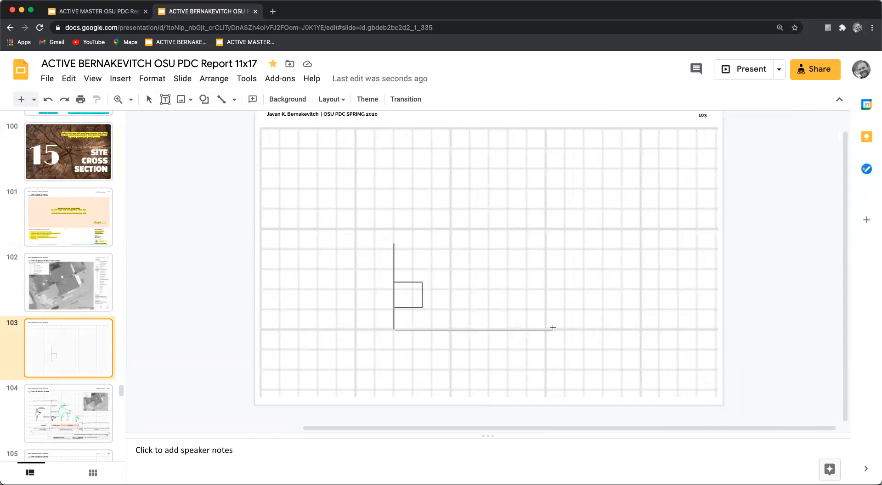
drag(394, 331, 544, 331)
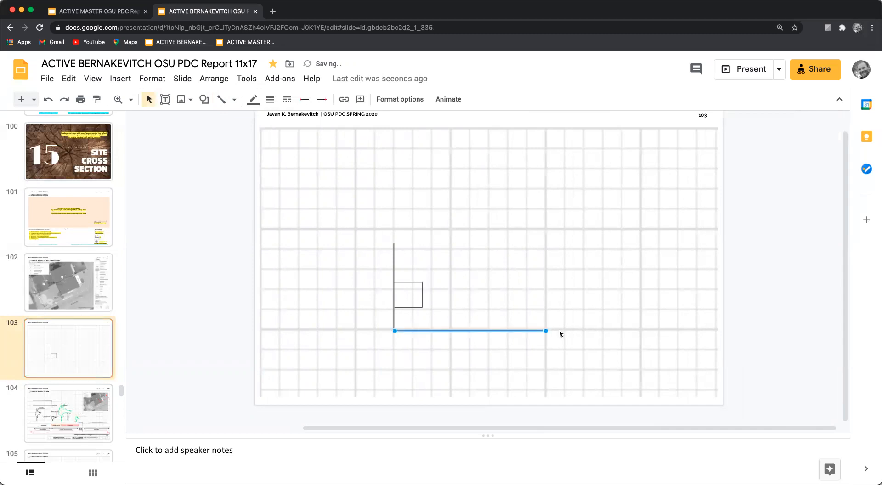
click(253, 99)
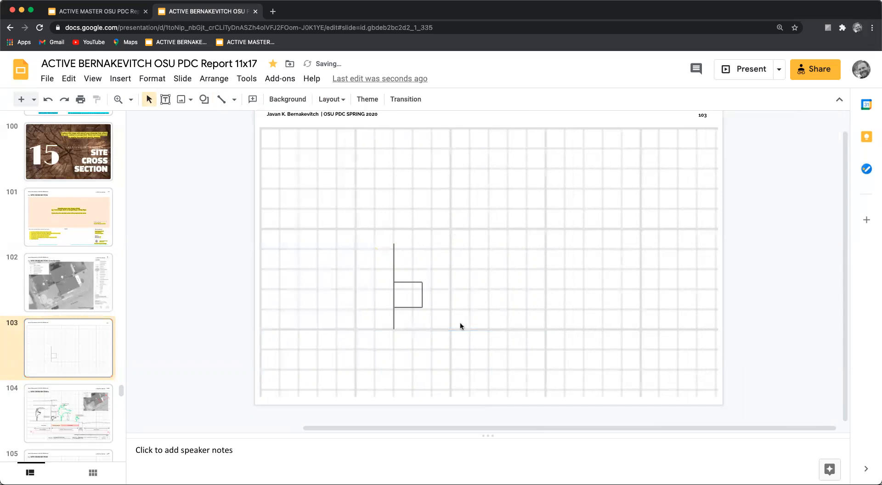
click(270, 99)
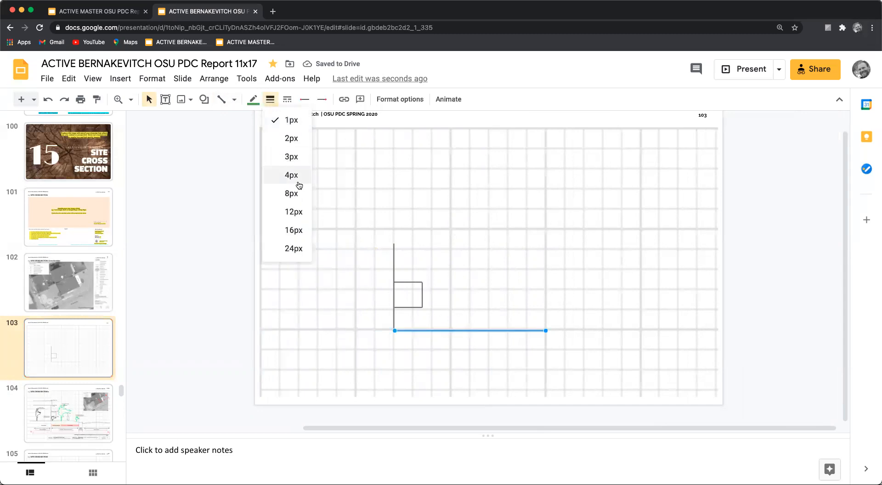
click(292, 174)
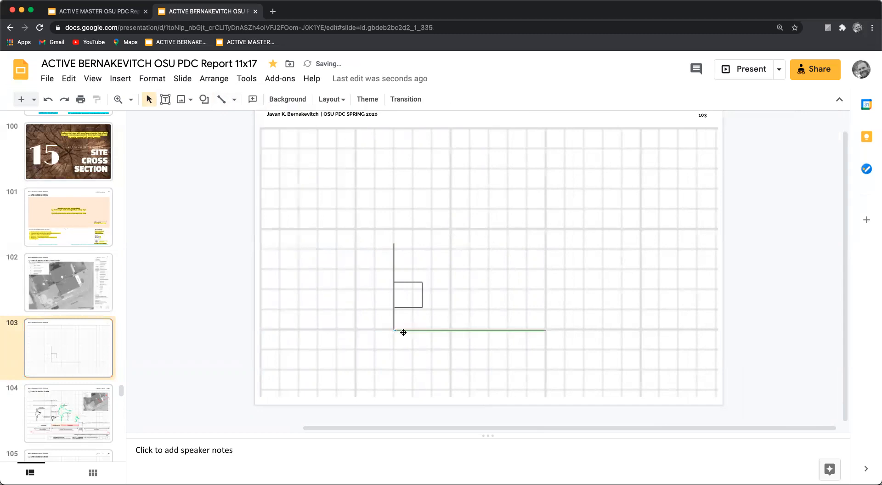
click(470, 330)
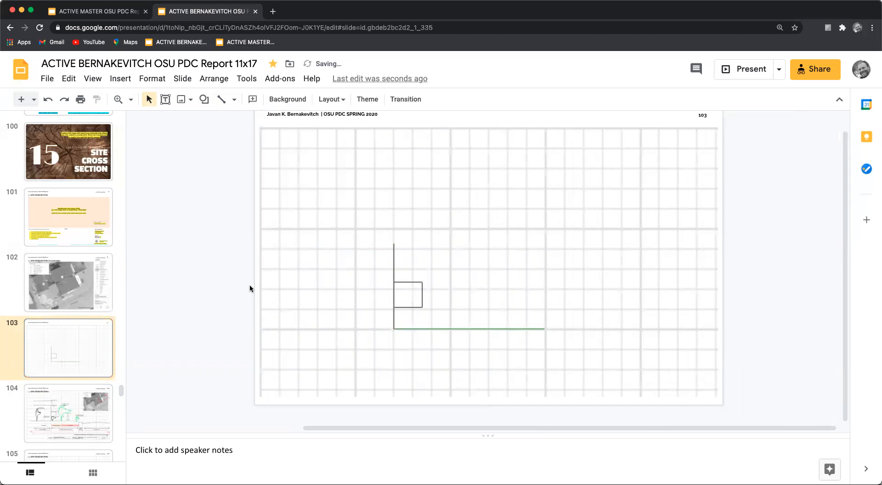
scroll(down, 3)
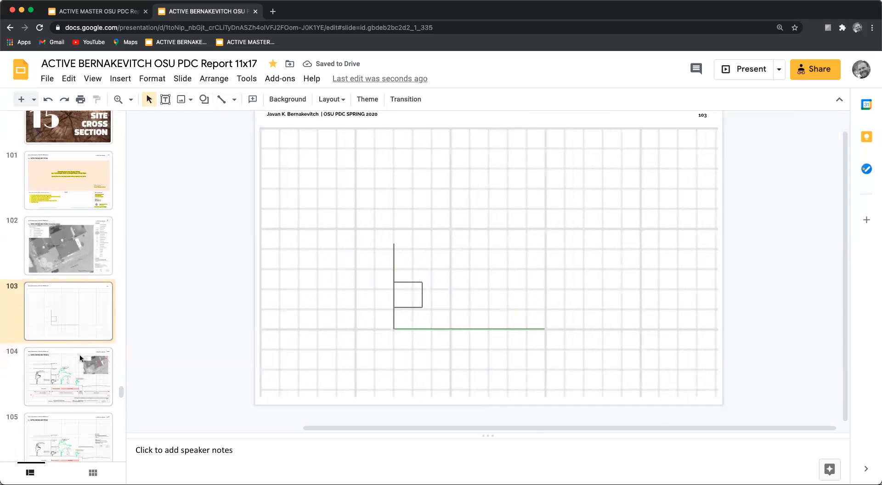
click(67, 376)
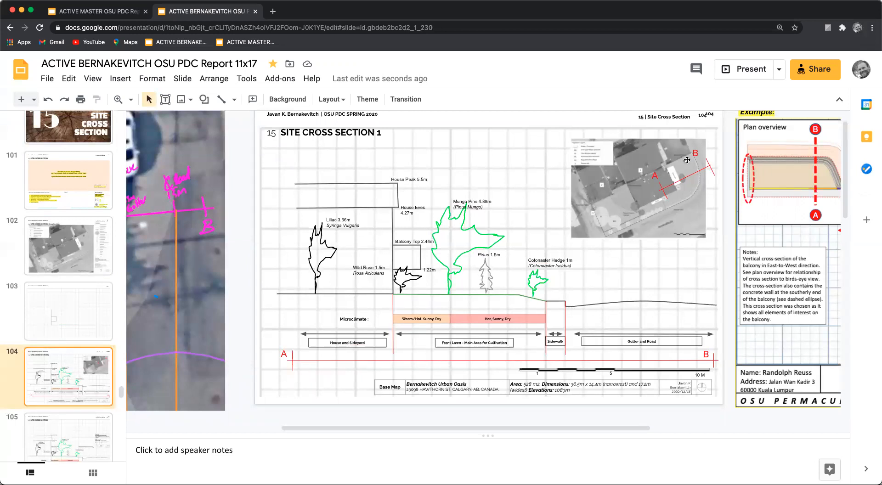
mouse_move(678, 201)
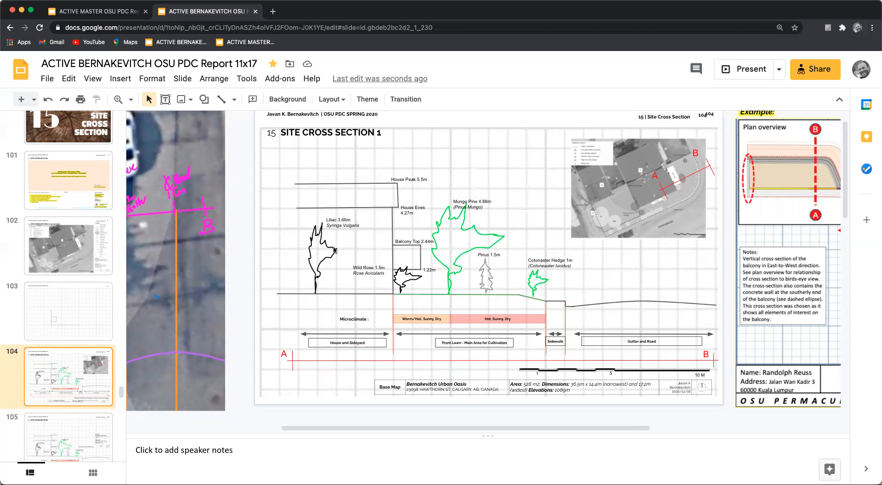
mouse_move(362, 280)
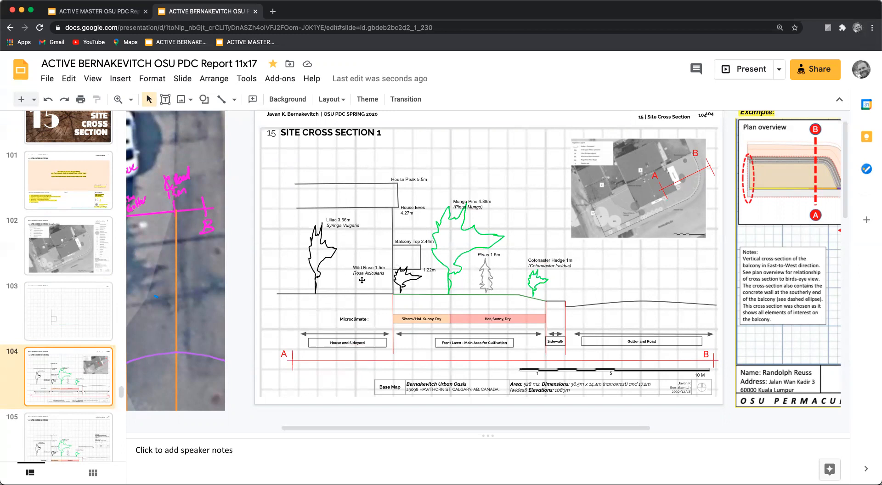
mouse_move(504, 285)
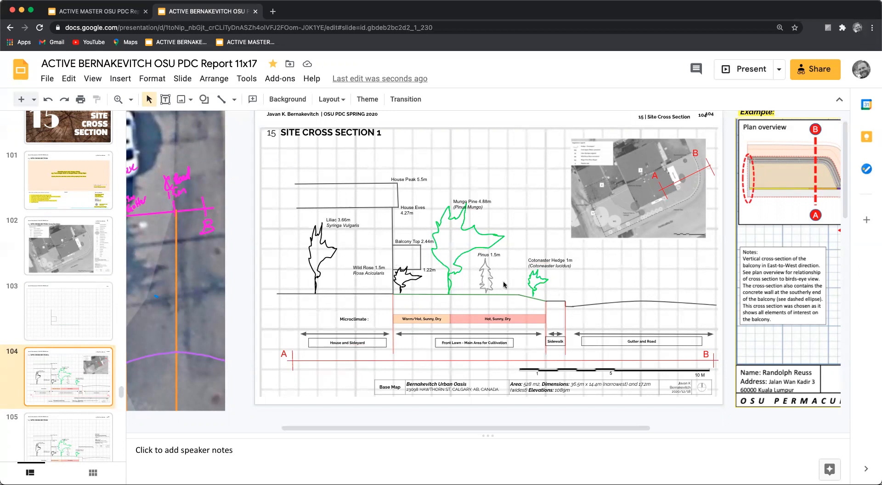
mouse_move(482, 225)
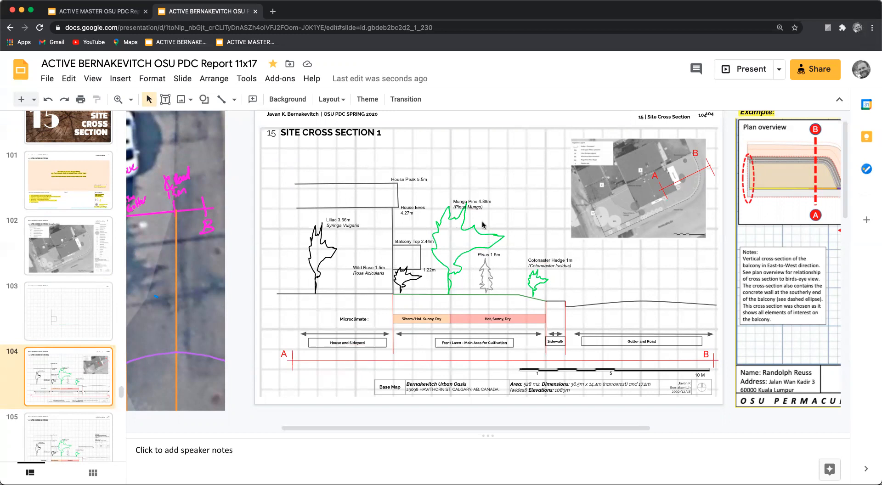
mouse_move(452, 281)
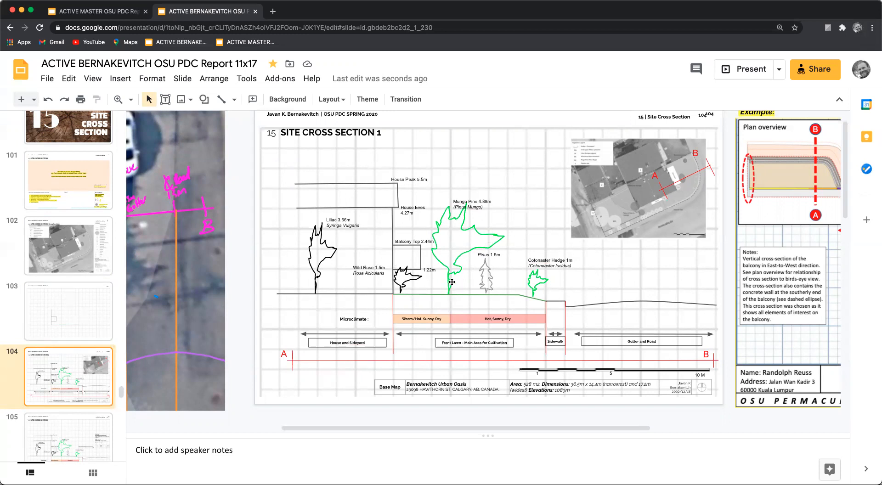
Scribble a freehand tree trunk and canopy rising from the ground line beside the balcony.
click(68, 311)
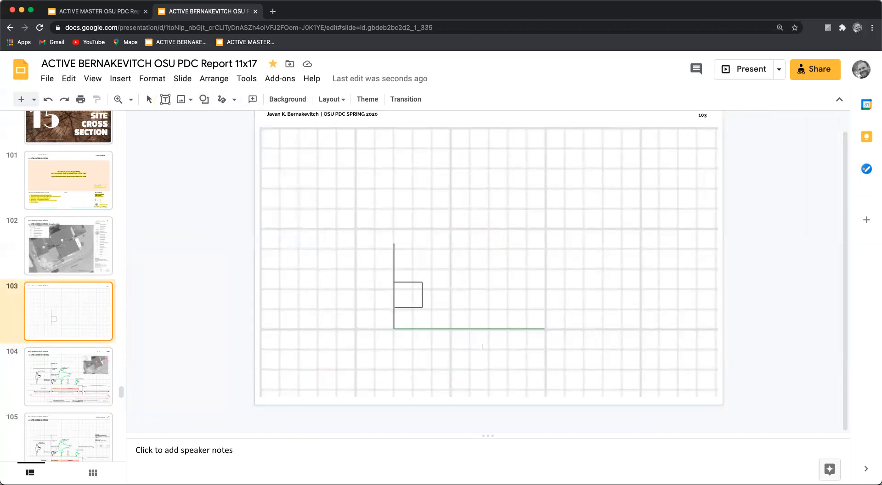
mouse_move(449, 313)
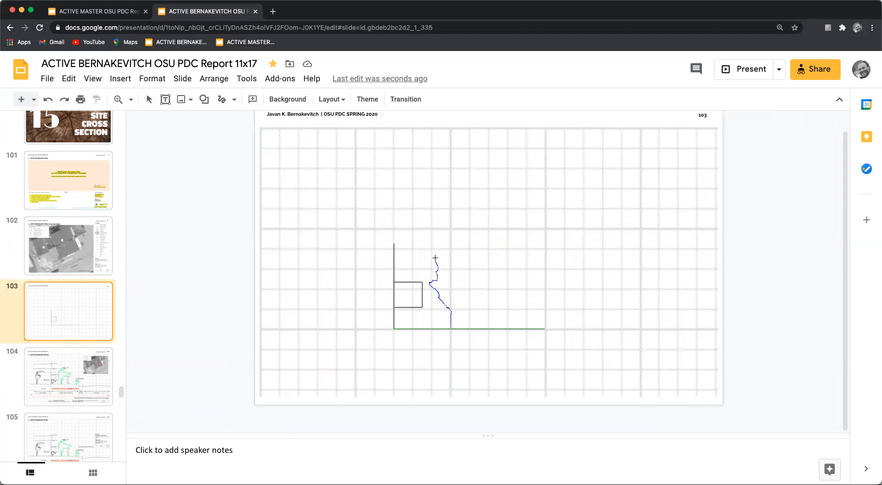
drag(435, 265, 480, 267)
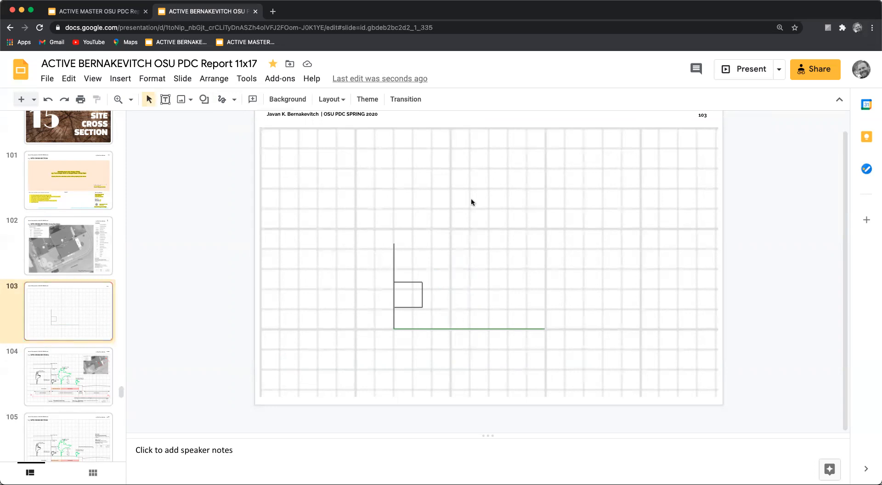
mouse_move(222, 99)
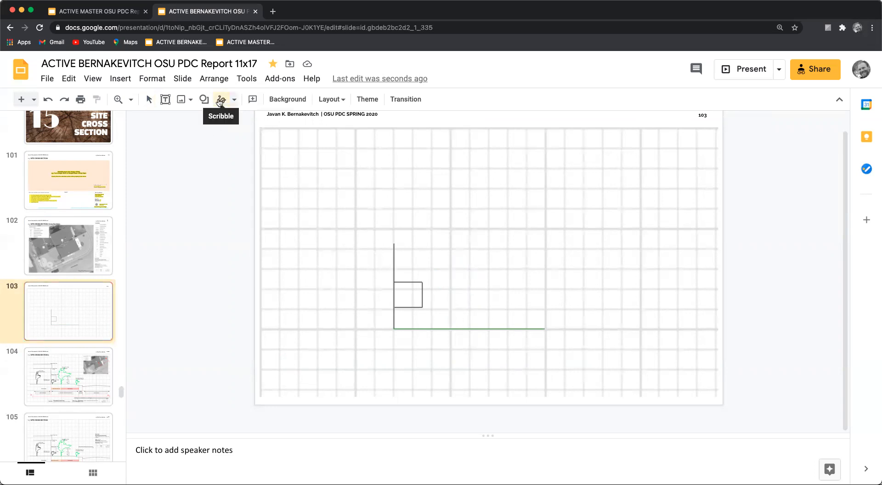
click(221, 99)
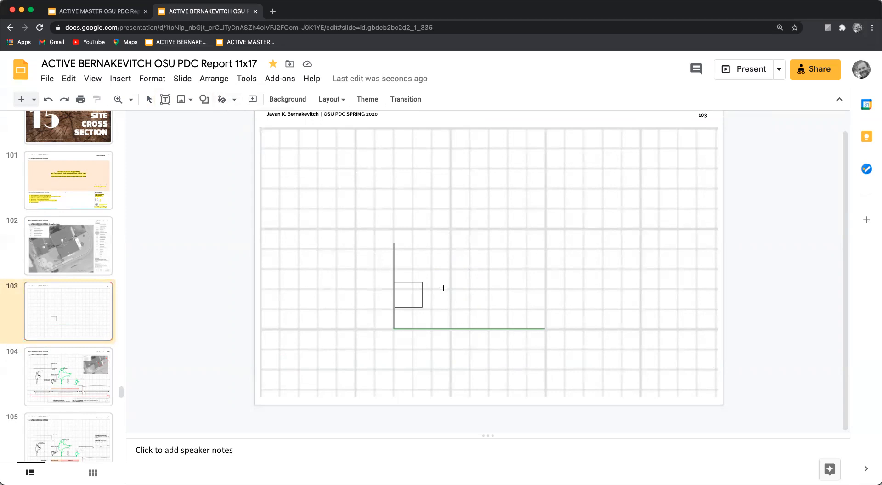
drag(435, 298, 452, 328)
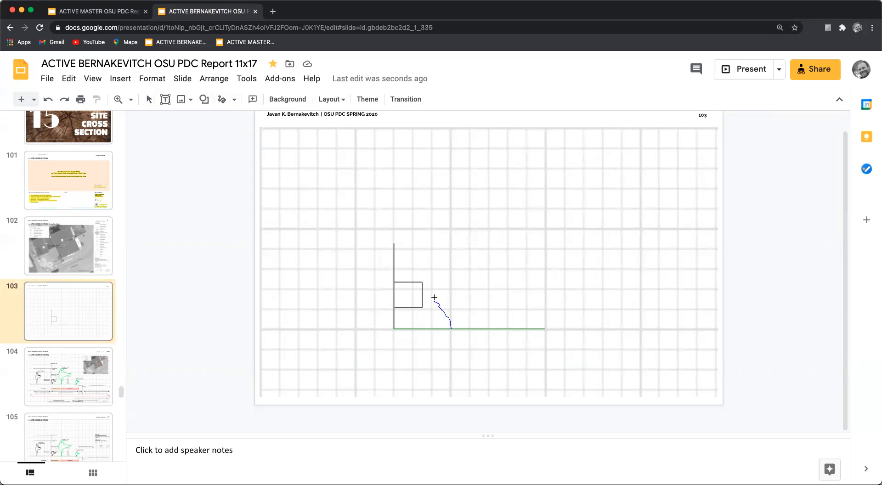
drag(450, 324, 442, 259)
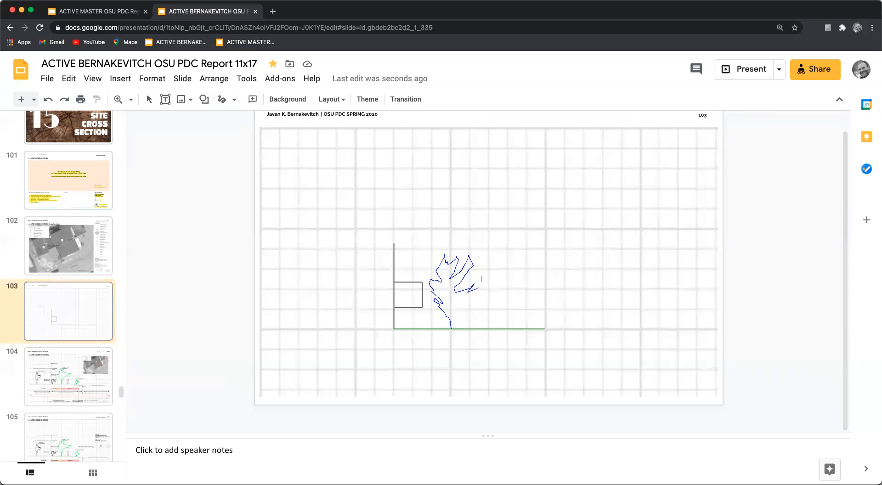
drag(481, 279, 455, 323)
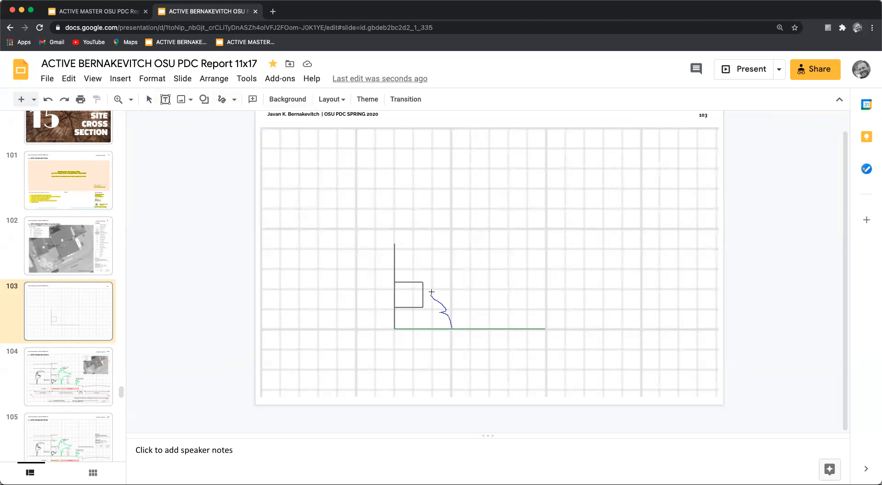
drag(432, 291, 470, 246)
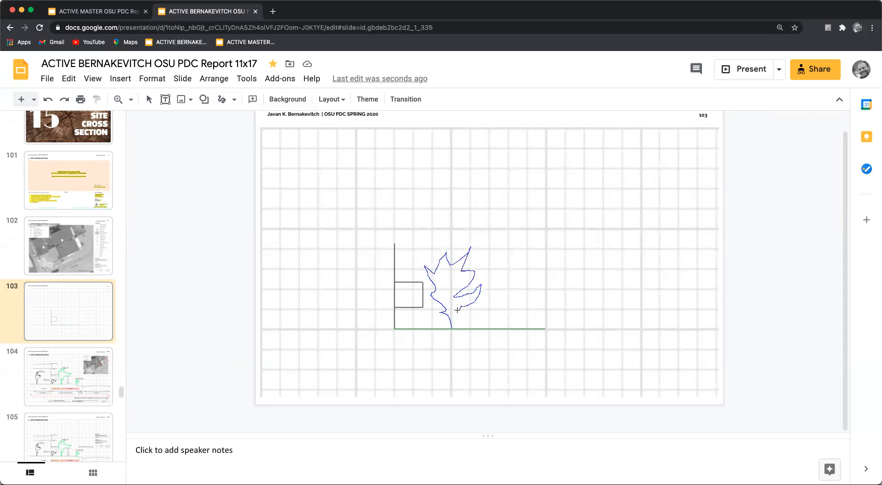
click(450, 284)
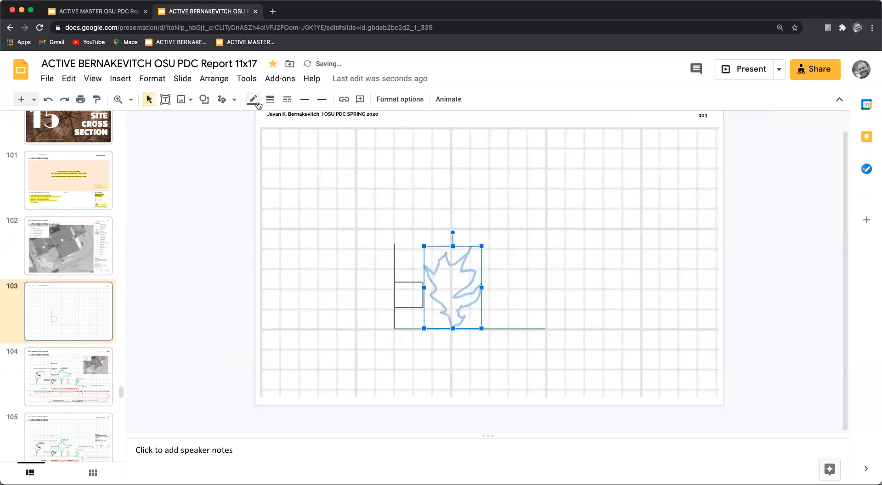
Colour the tree outline green and place a small green shrub at the ground line's right end.
click(253, 99)
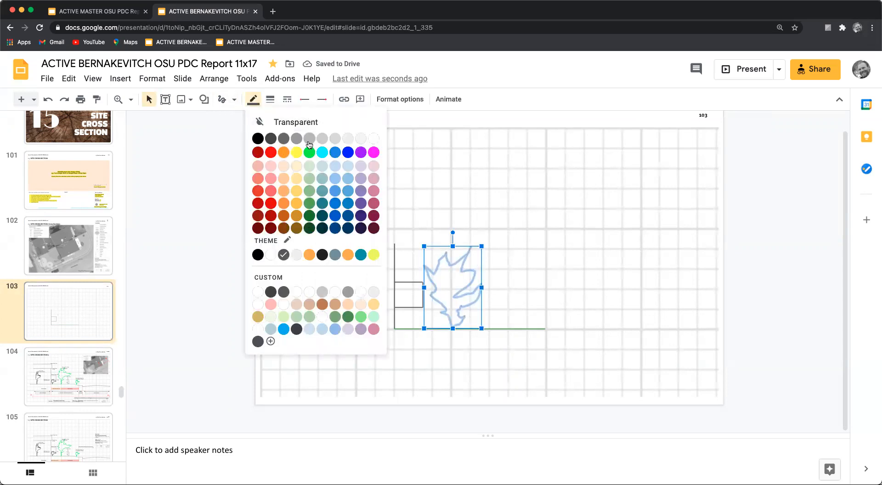
click(270, 99)
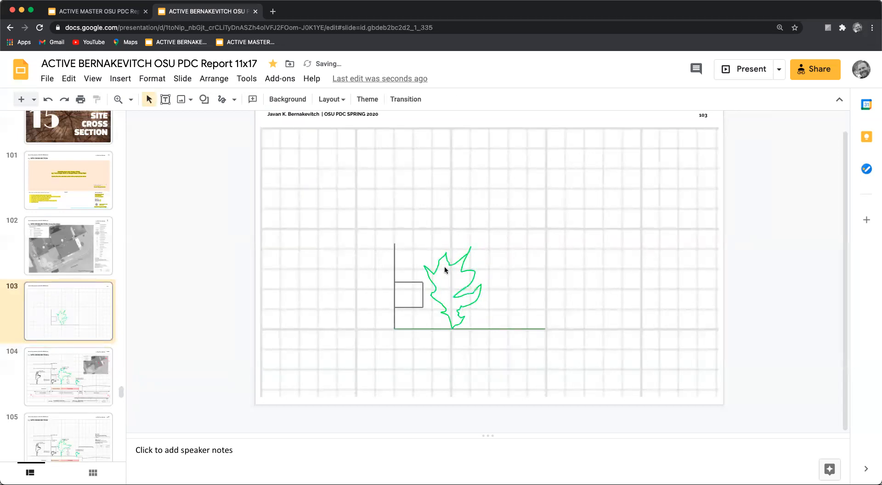
click(450, 281)
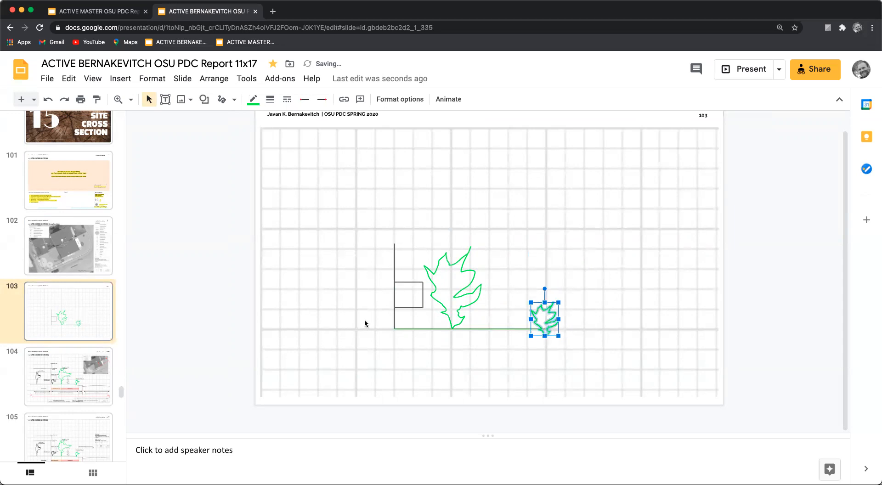
click(68, 376)
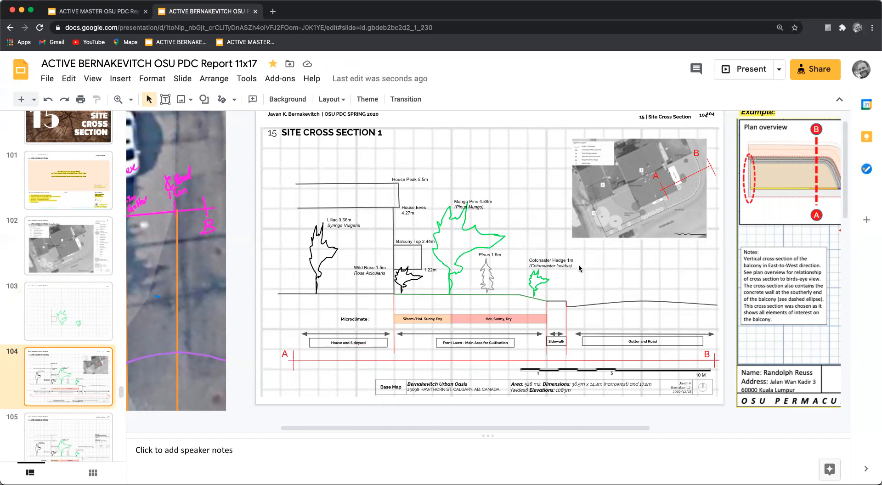
mouse_move(407, 179)
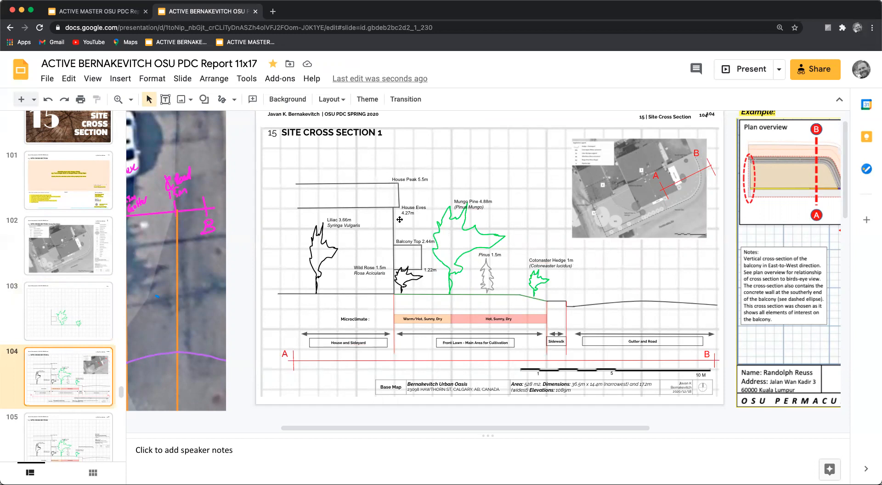
mouse_move(412, 237)
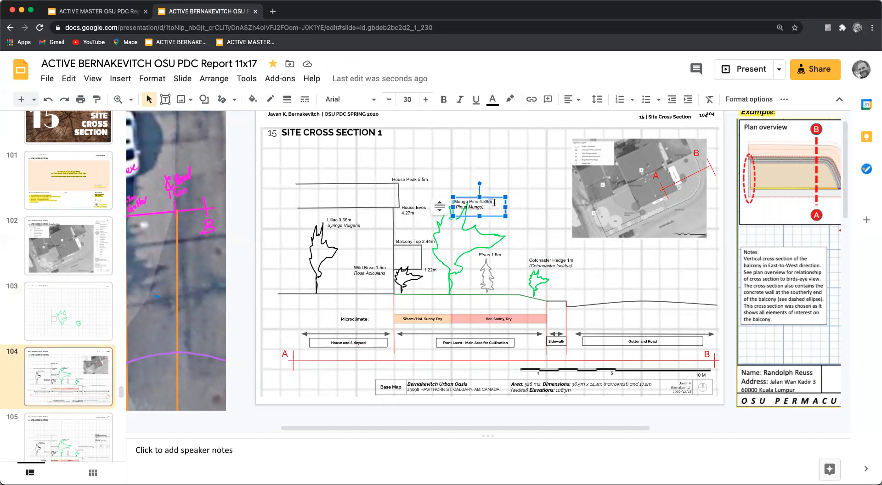
Review the microclimates map on slide 108, then bring up slide 105's cross-section variant.
scroll(down, 3)
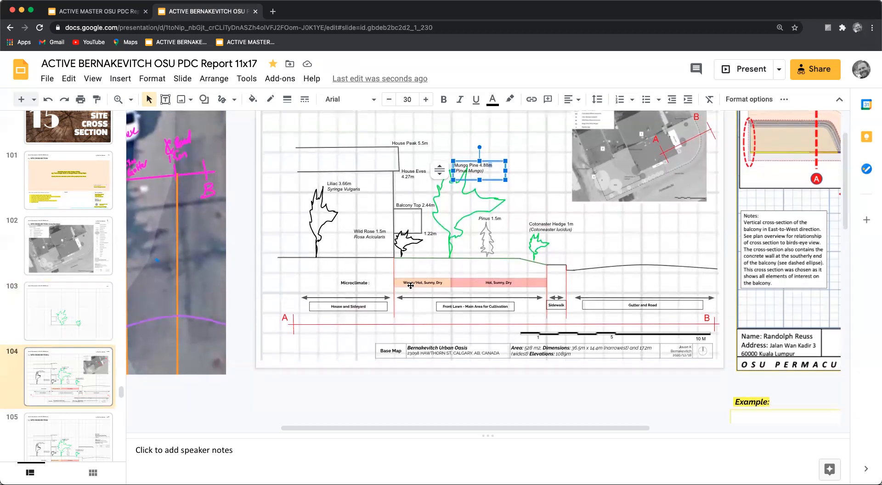
scroll(down, 3)
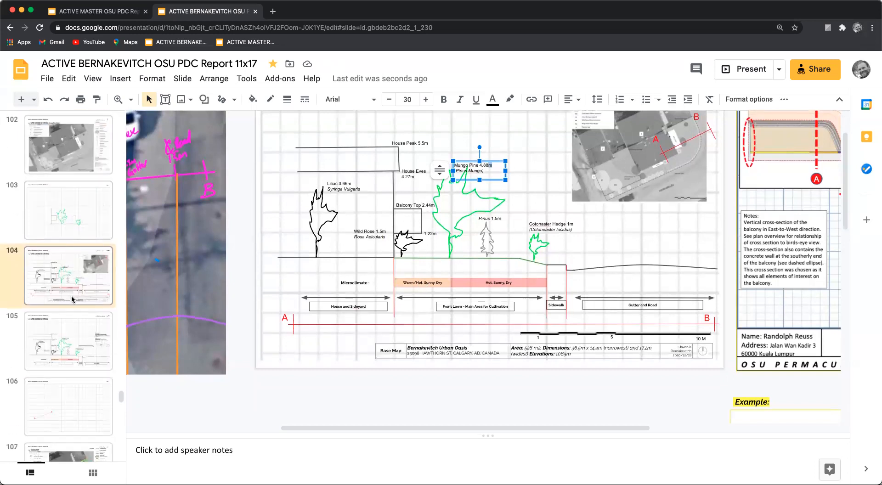
scroll(down, 3)
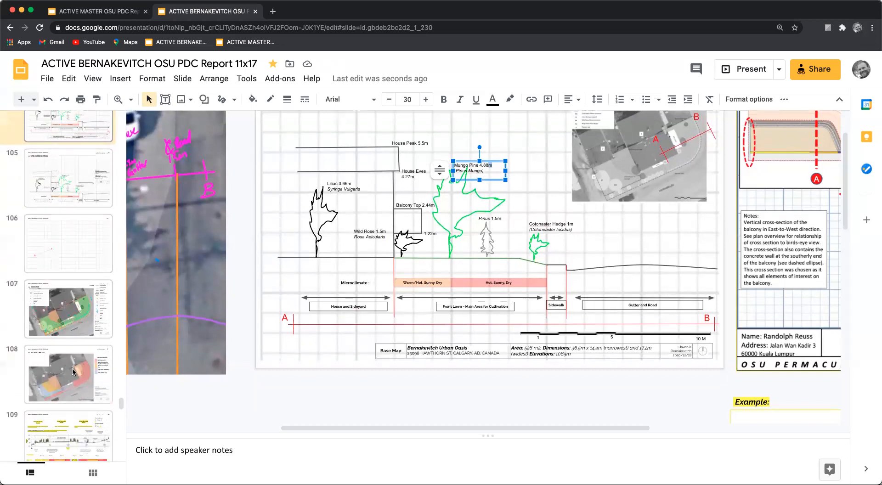
click(69, 374)
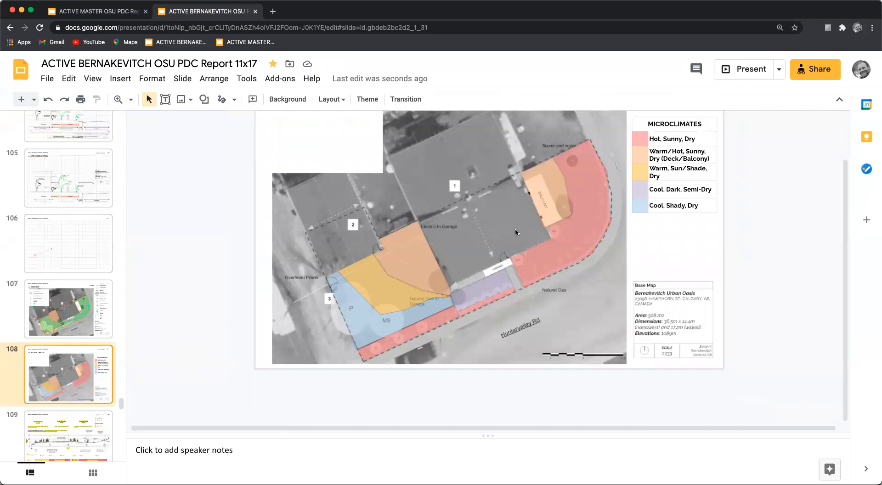
mouse_move(540, 216)
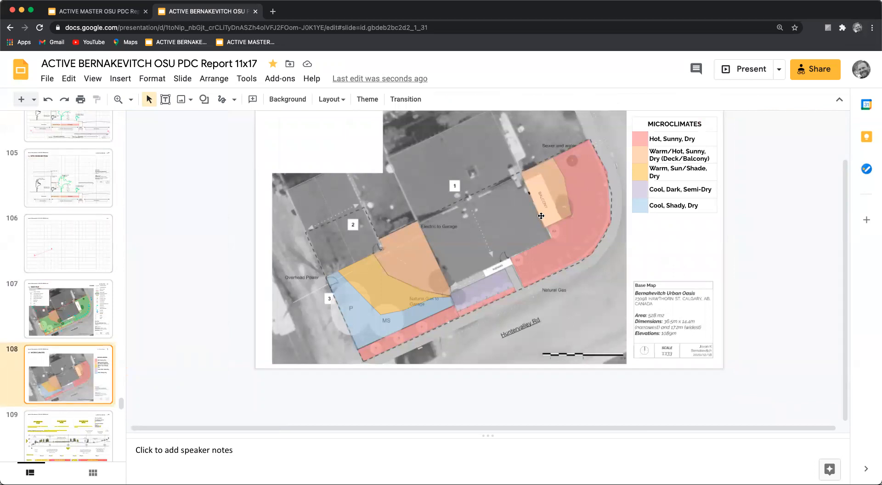
mouse_move(569, 203)
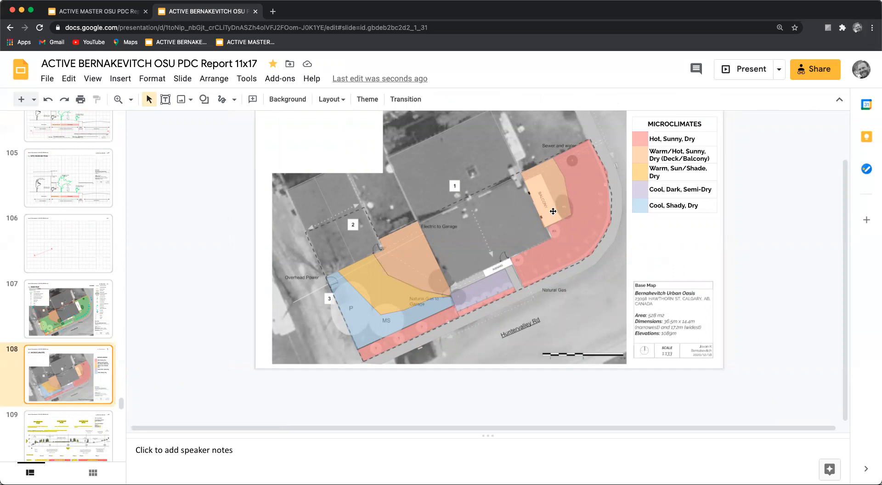
mouse_move(77, 265)
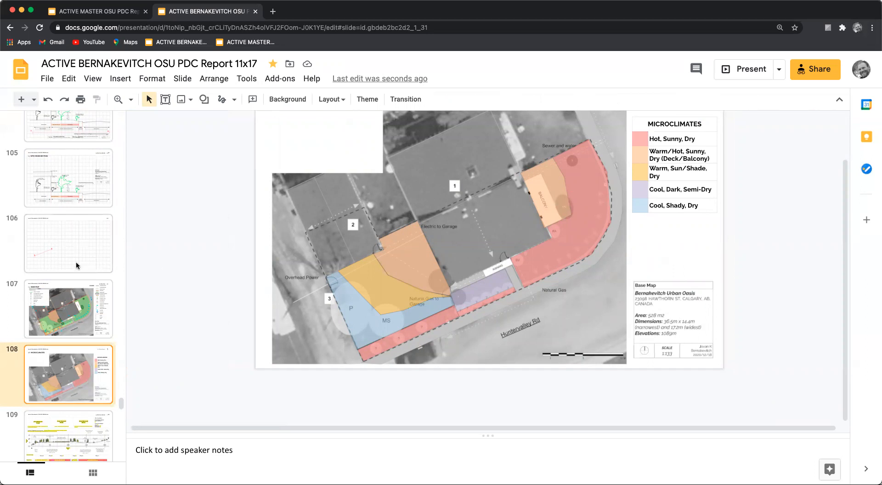
click(68, 241)
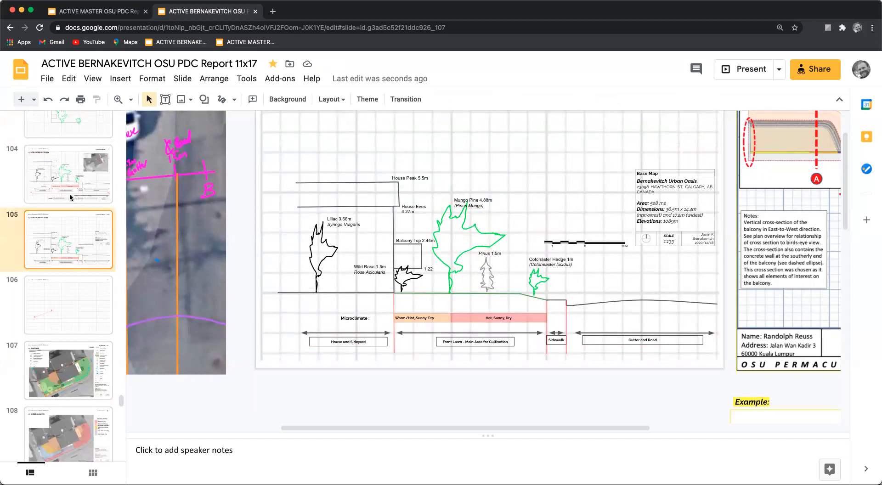
Return to slide 104 and discard a stray box added beside the microclimate bands.
click(67, 174)
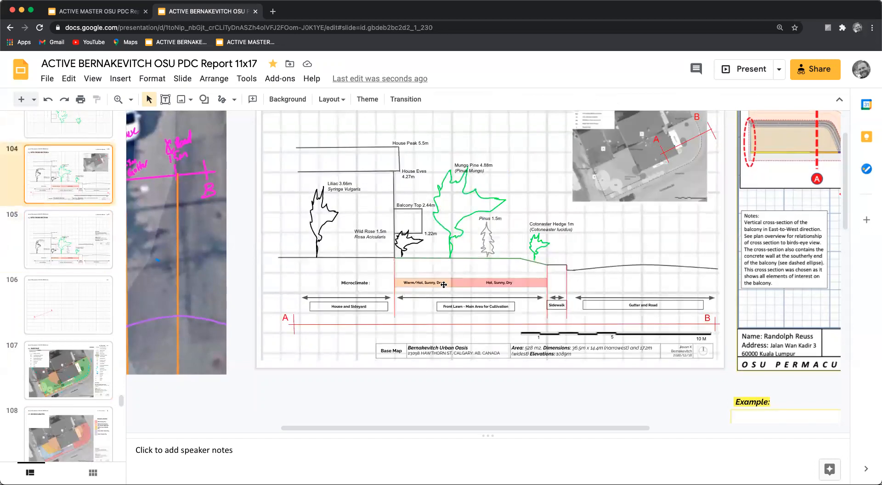
click(204, 100)
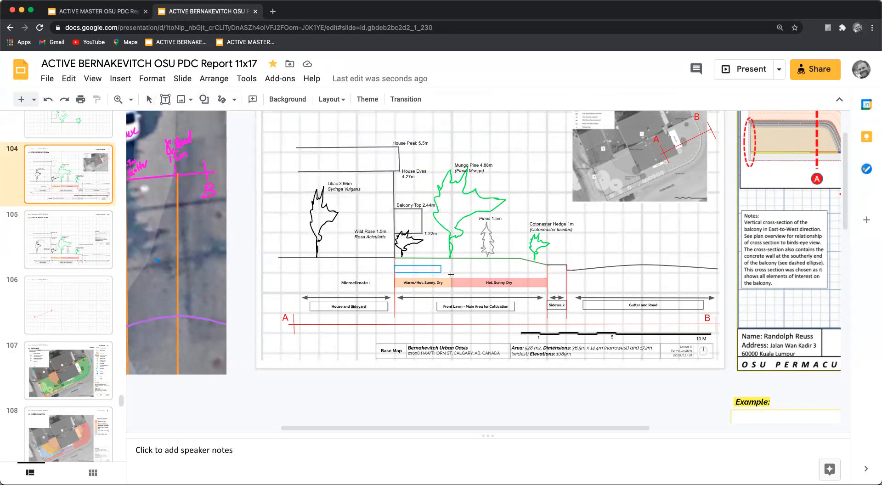
click(417, 268)
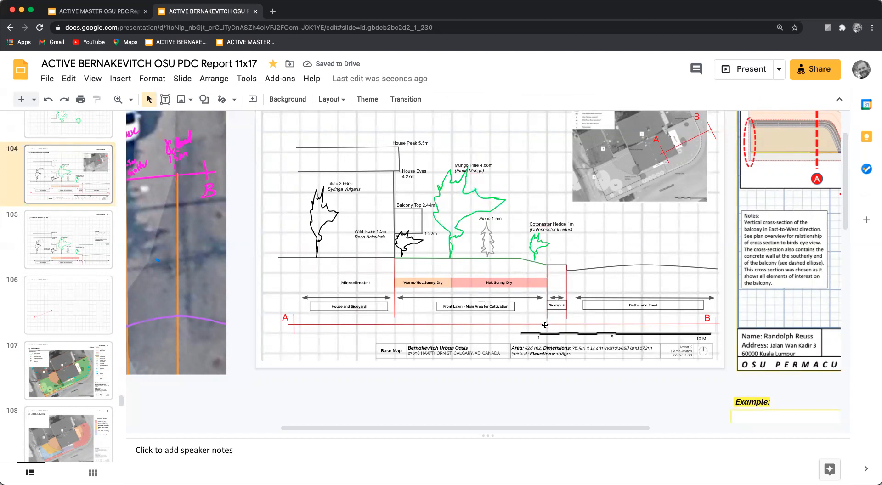
mouse_move(367, 130)
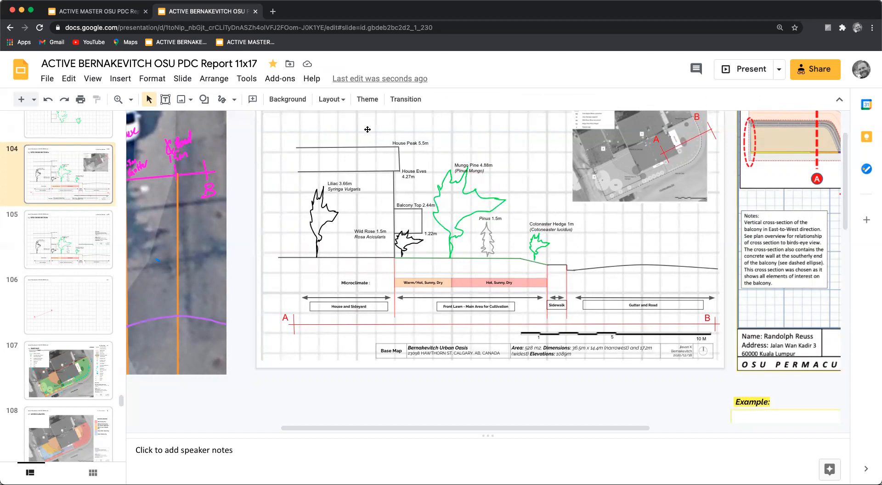
click(234, 99)
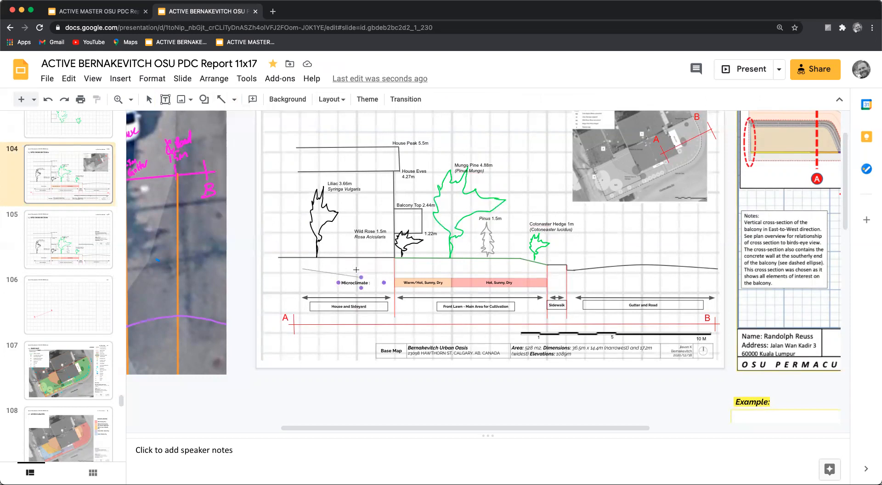
Move the short ground-profile line from the sideyard over the front lawn stretch.
click(342, 268)
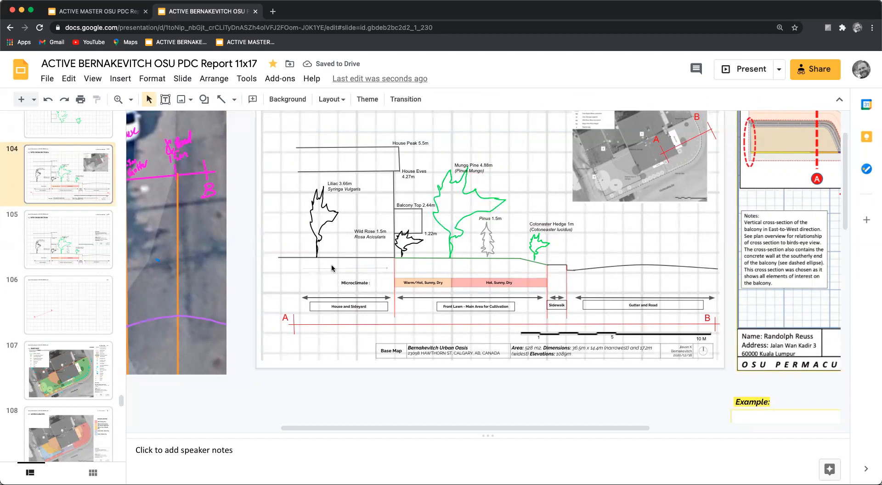
click(342, 268)
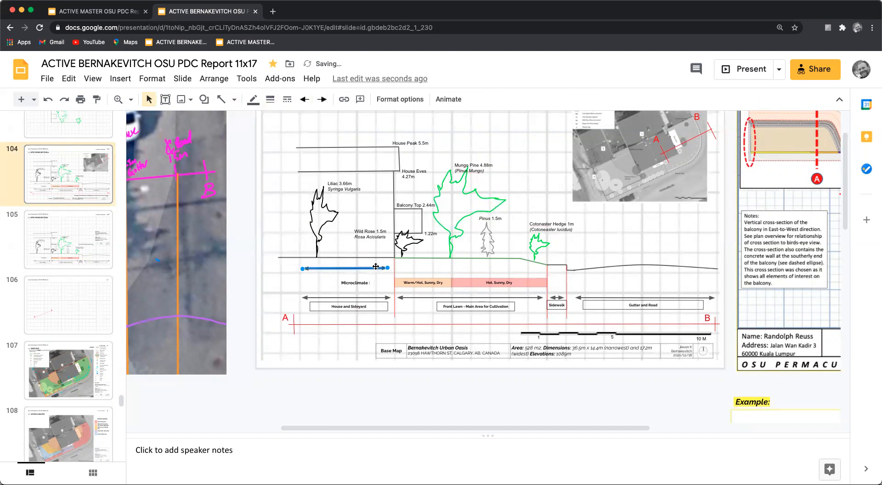
drag(344, 268, 461, 269)
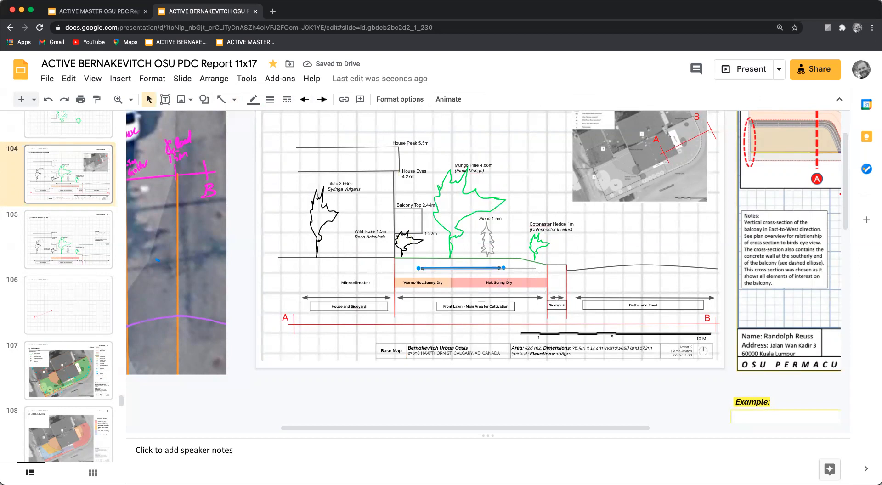
drag(503, 268, 540, 268)
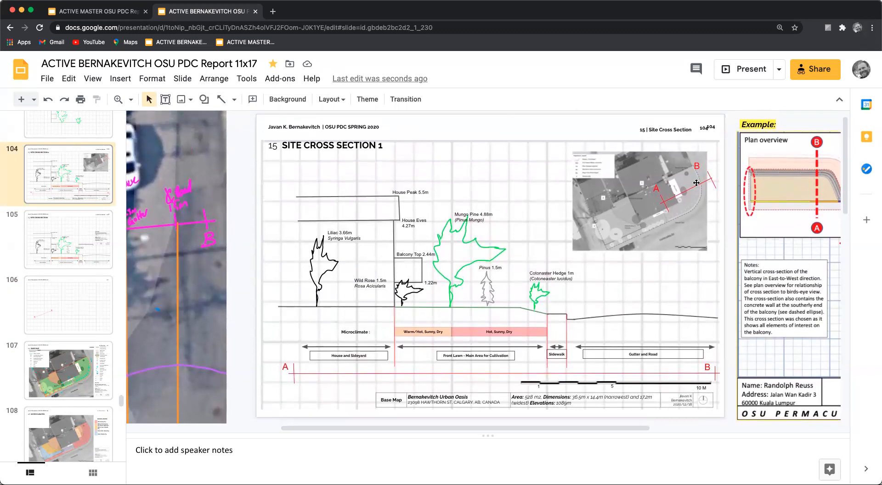
mouse_move(703, 191)
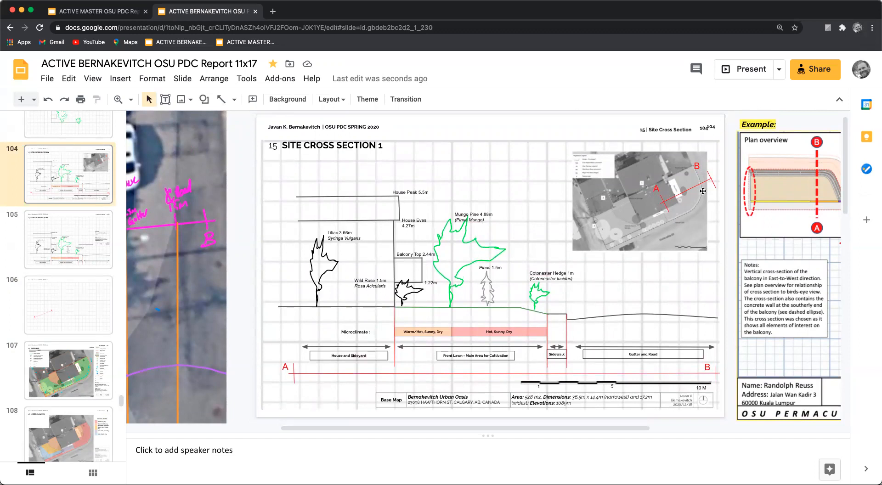
mouse_move(716, 180)
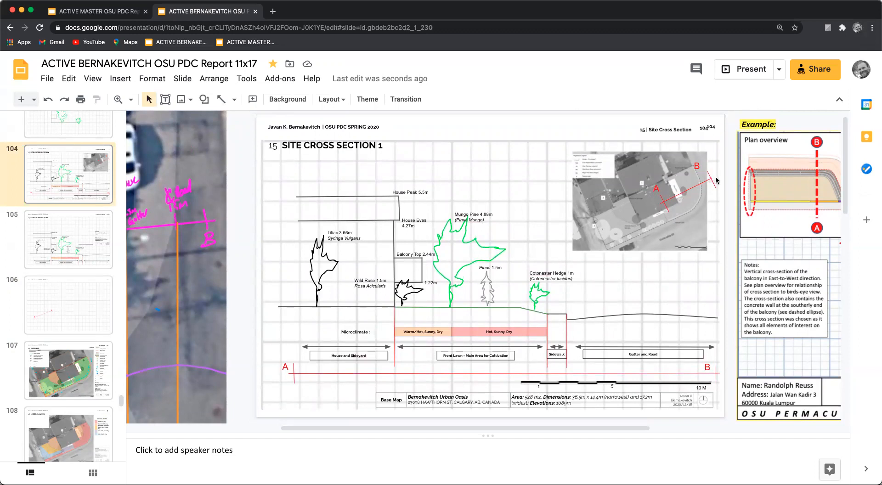
scroll(down, 3)
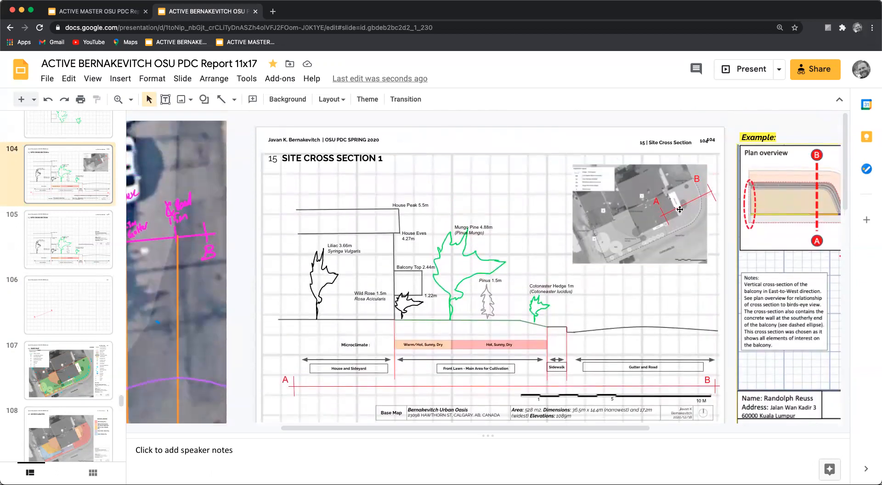
scroll(down, 3)
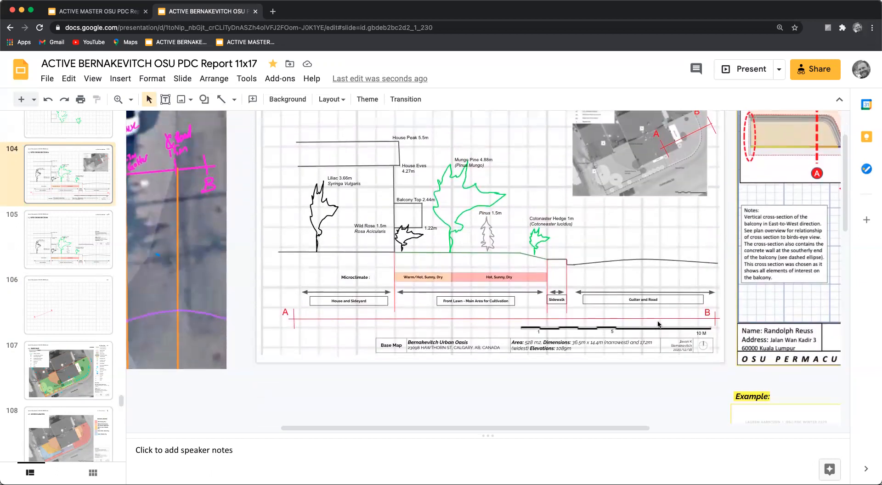
scroll(down, 3)
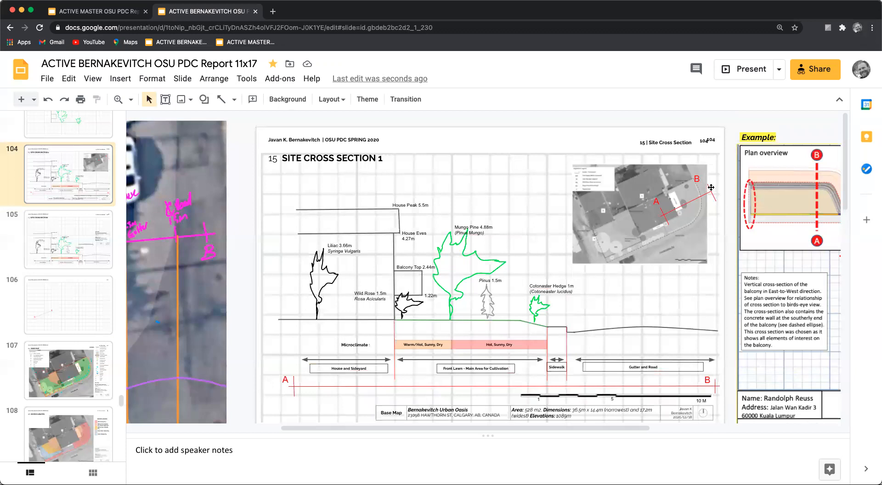
mouse_move(709, 201)
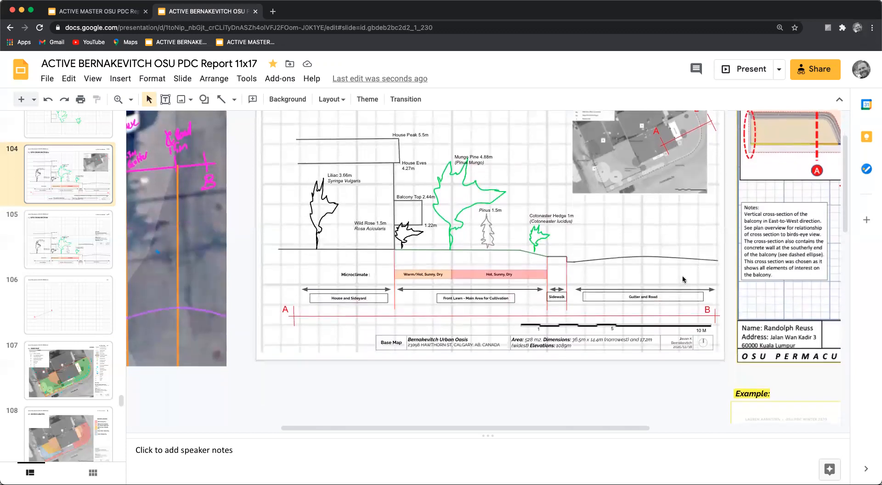
scroll(down, 3)
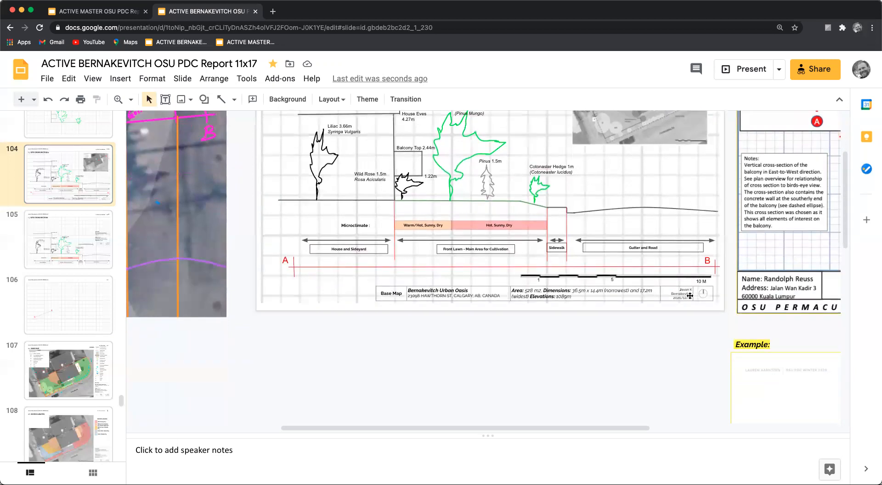
scroll(down, 3)
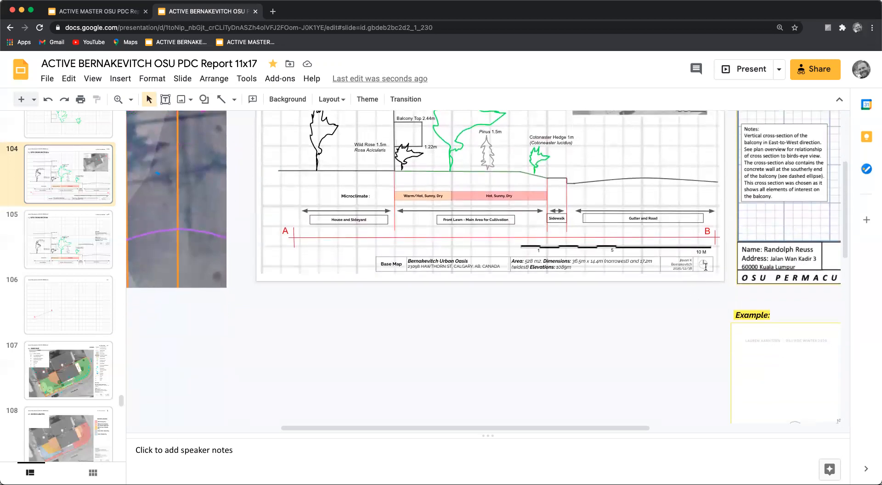
scroll(down, 3)
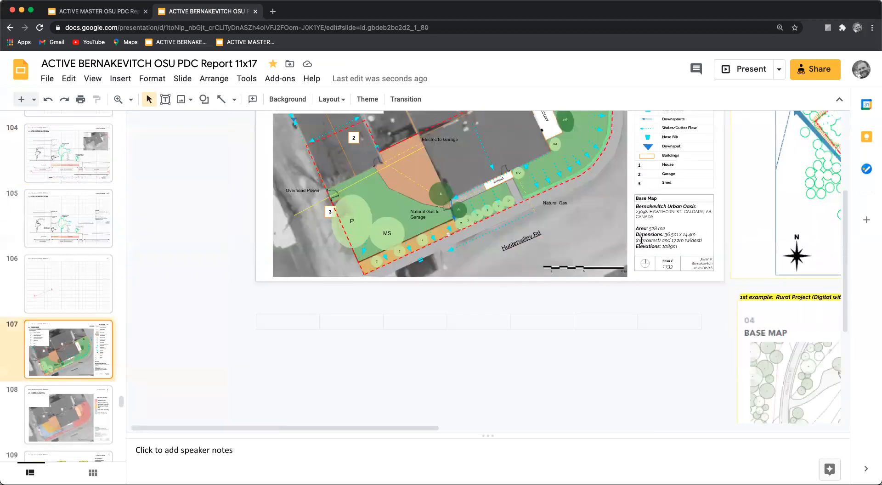
mouse_move(66, 210)
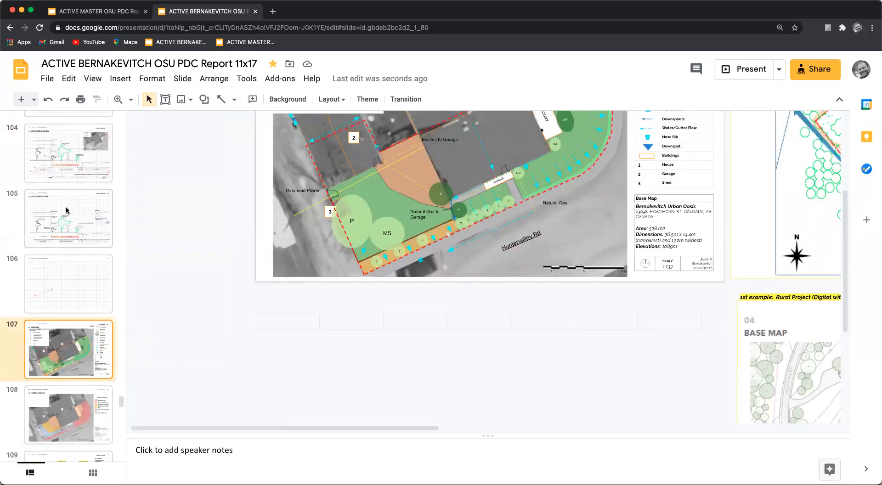
Copy the scale bar from the Base Map slide and return to Site Cross Section 1.
click(69, 155)
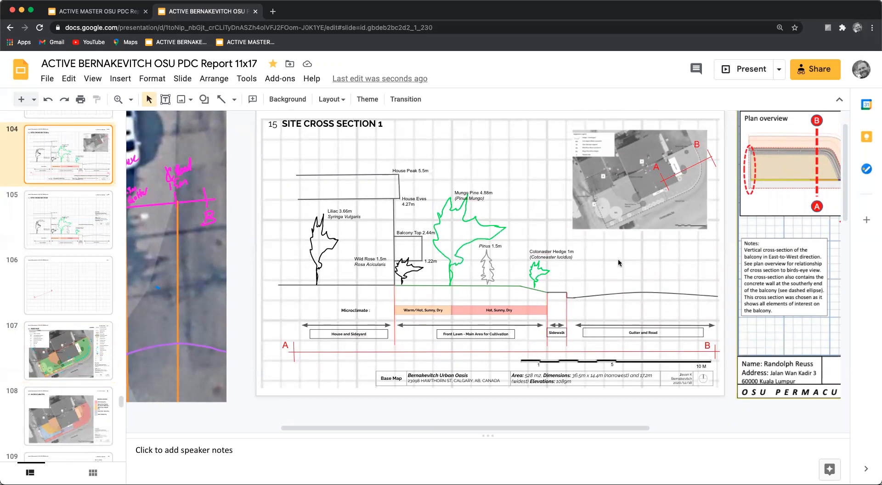
mouse_move(666, 303)
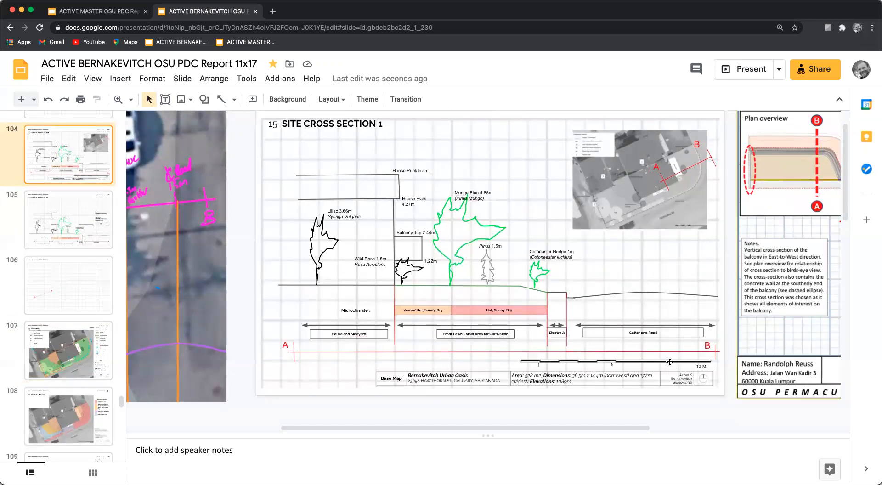
click(612, 362)
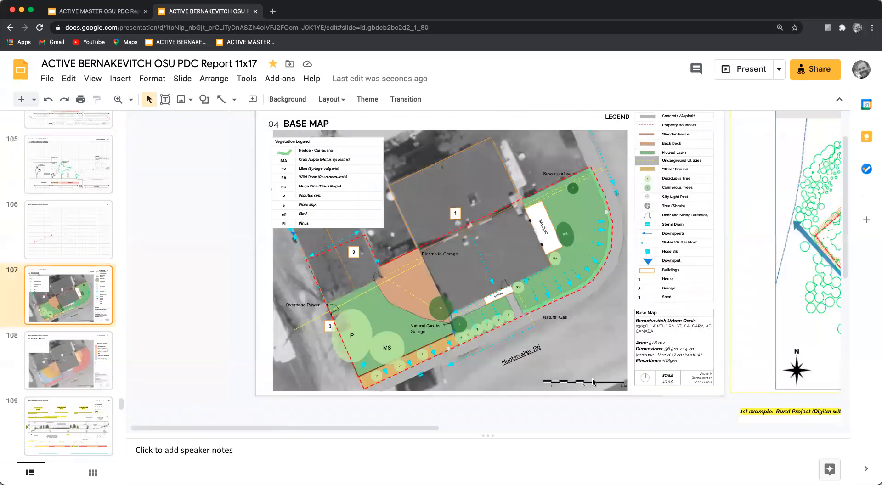
click(582, 383)
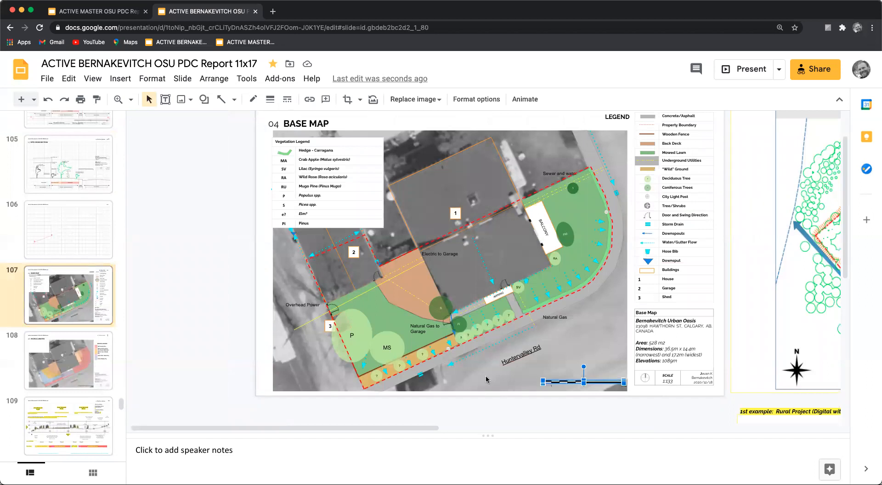
click(67, 164)
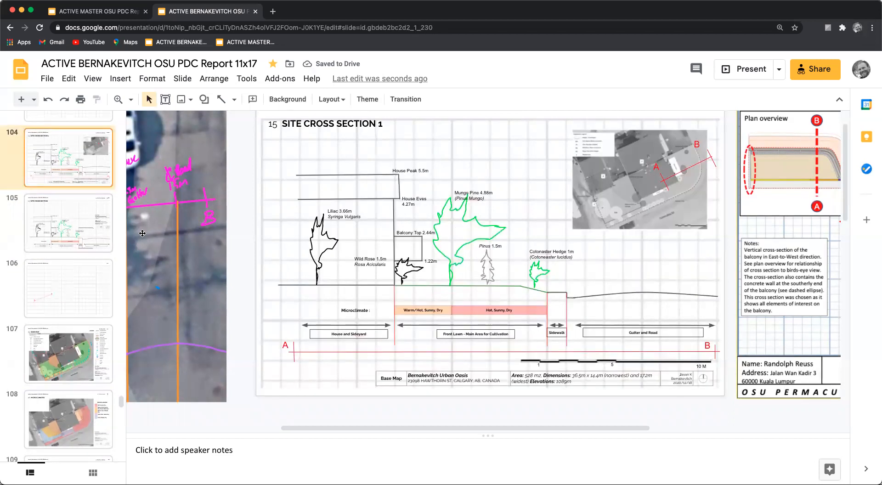
Paste the scale bar onto the cross-section slide and position it along the bottom scale.
click(583, 381)
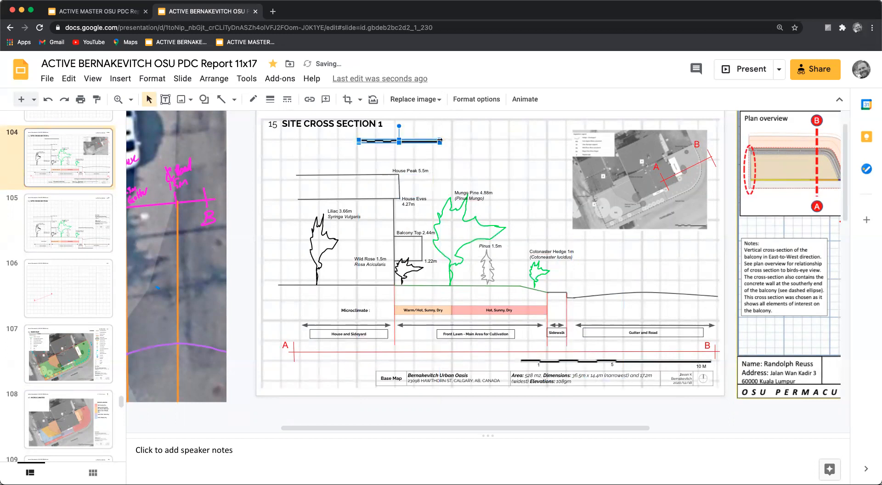
drag(441, 139, 545, 140)
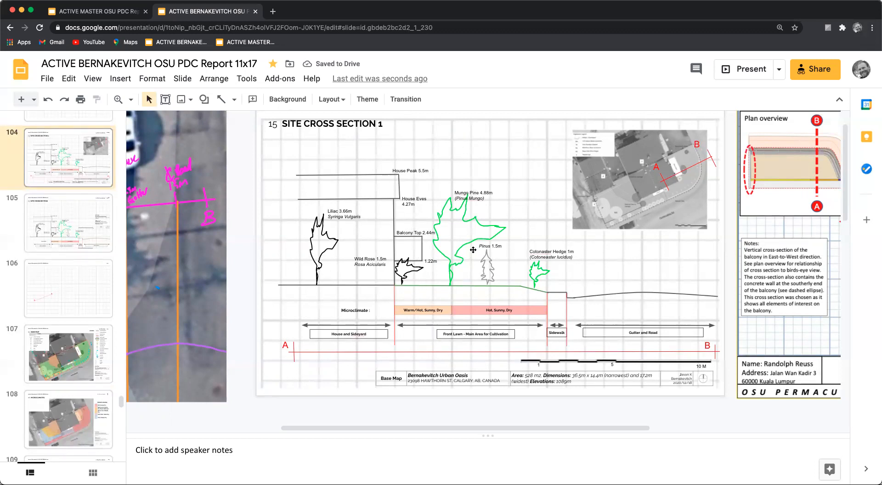
mouse_move(543, 302)
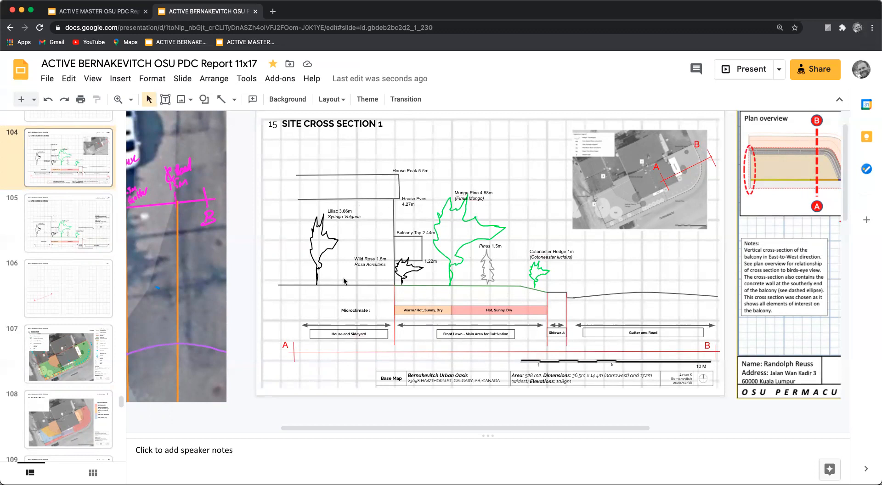
Adjust the ground line segment beneath the house and sideyard.
click(334, 285)
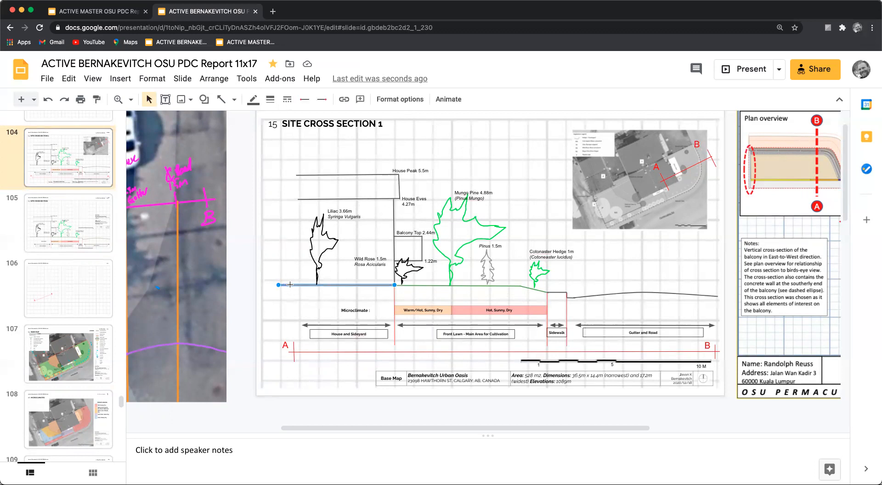
drag(337, 284, 337, 198)
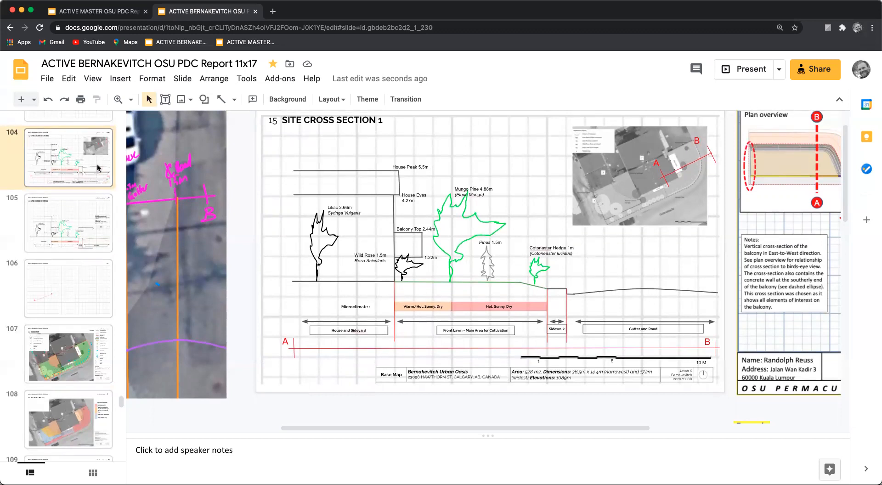
Remove the duplicated page number so the header reads 104.
right_click(65, 156)
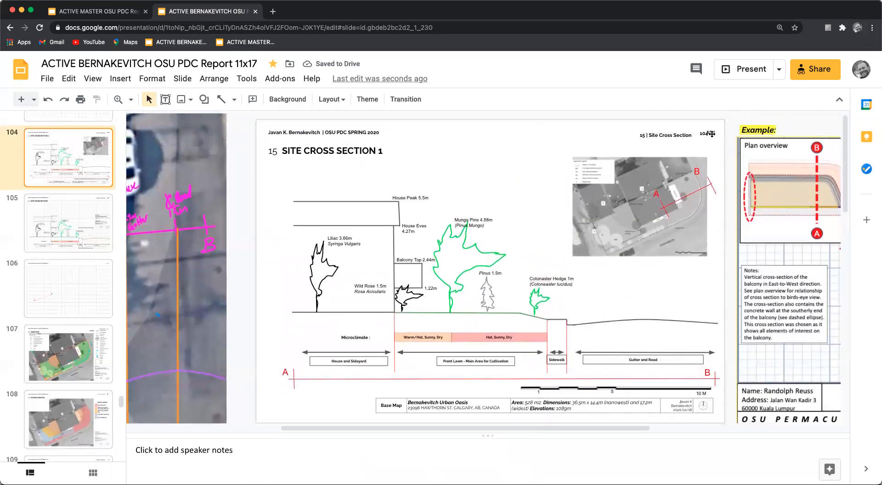
click(705, 134)
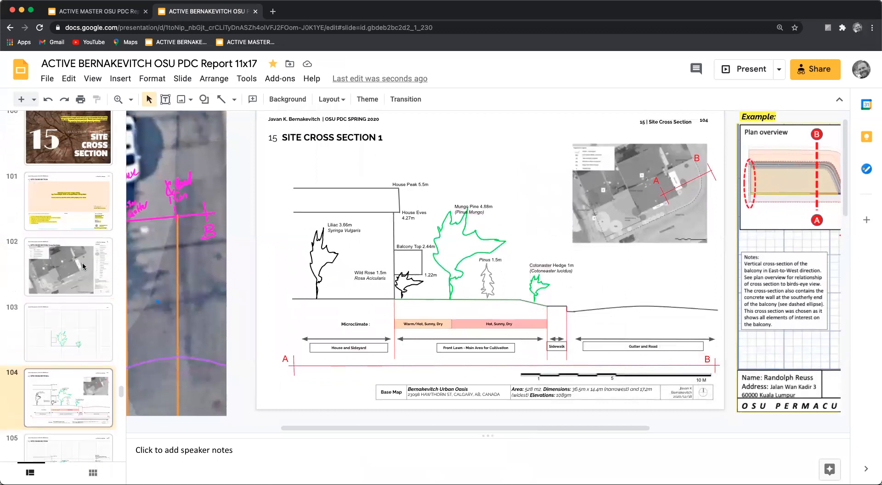
Bring up slide 101, the cross-section template with satellite placeholder and example panel.
click(68, 201)
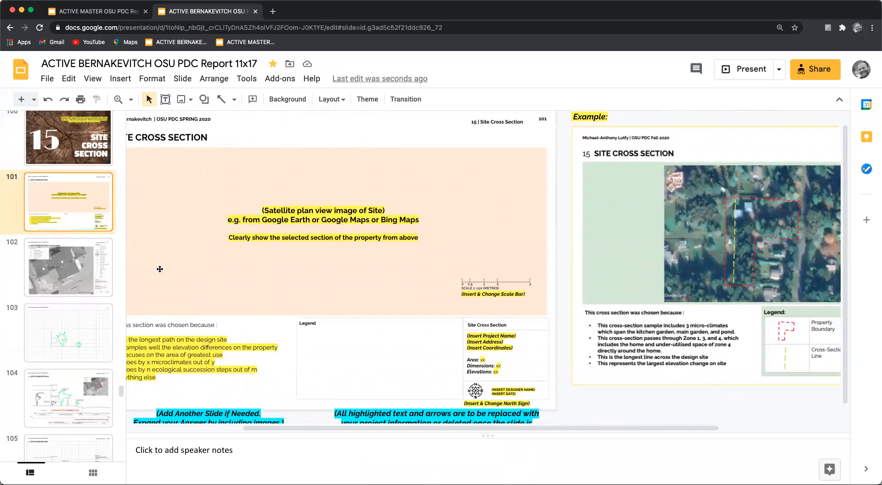
mouse_move(52, 274)
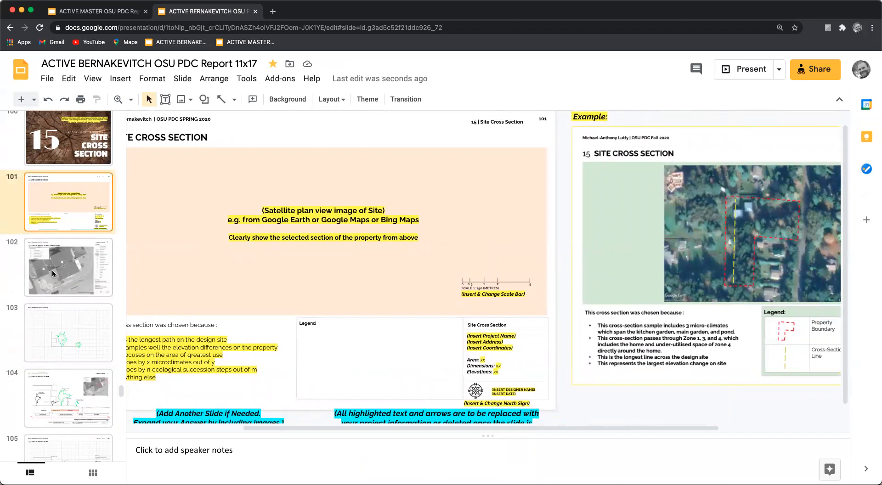